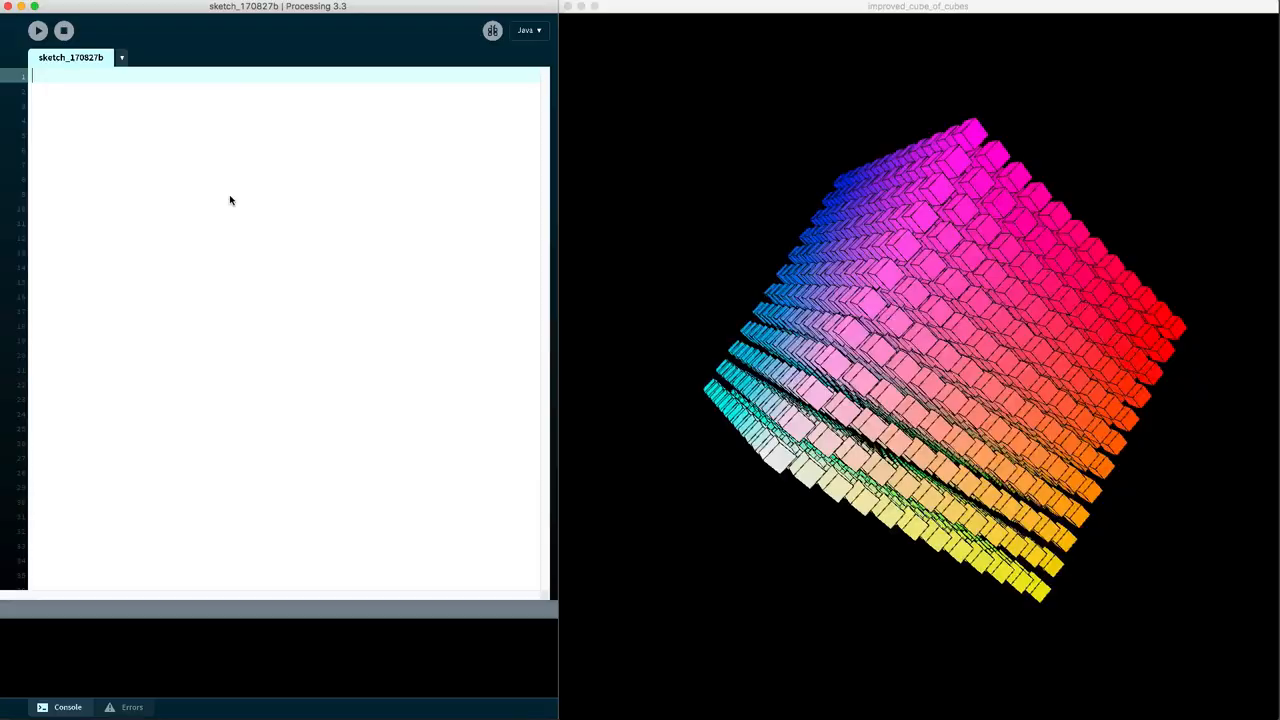
Write setup() with size(1080, 1060, P3D) and draw() calling background(0)
type("void setu")
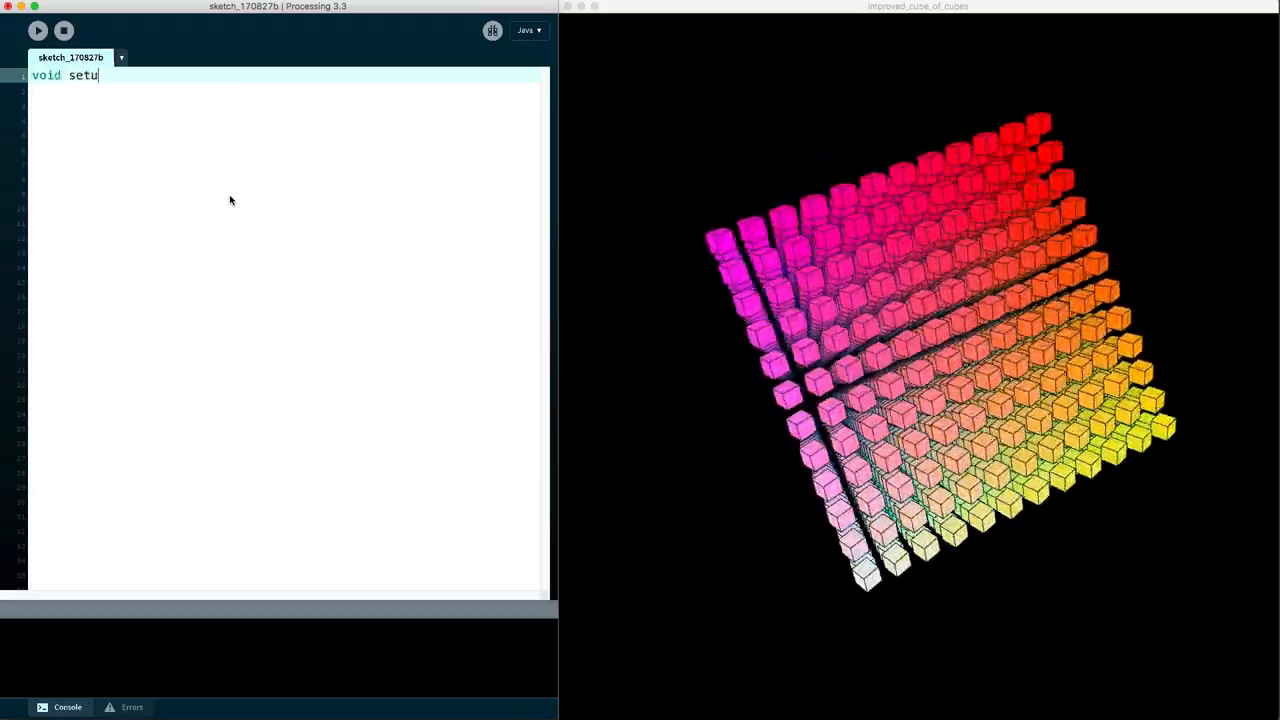
type("p() {")
left_click(284, 90)
type("size(")
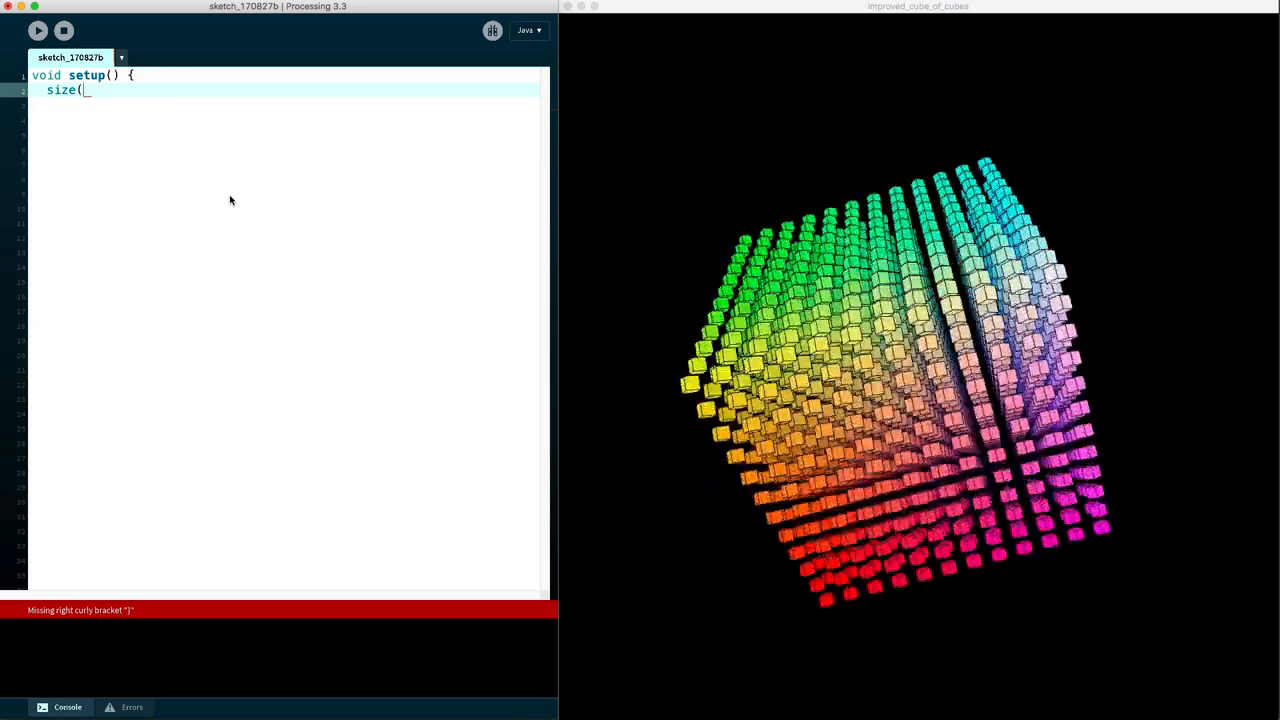
type("1080, 1060")
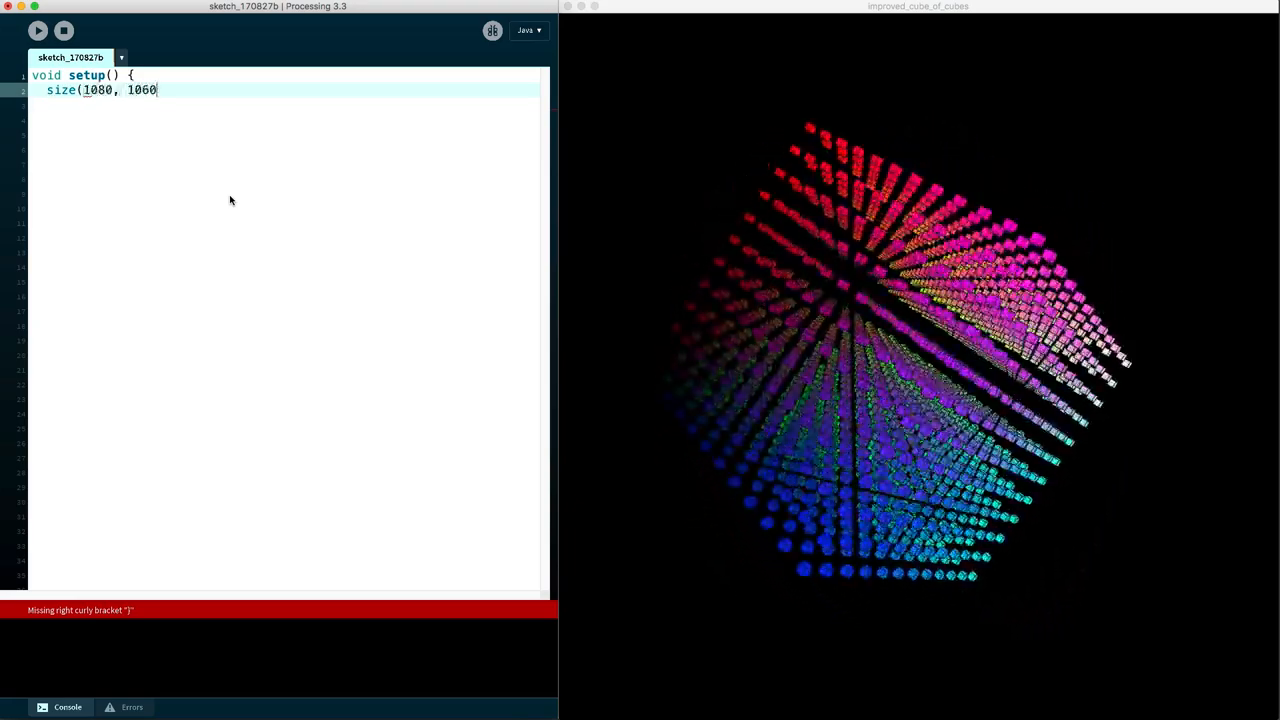
type(", P3D);")
left_click(284, 134)
type("void draw(")
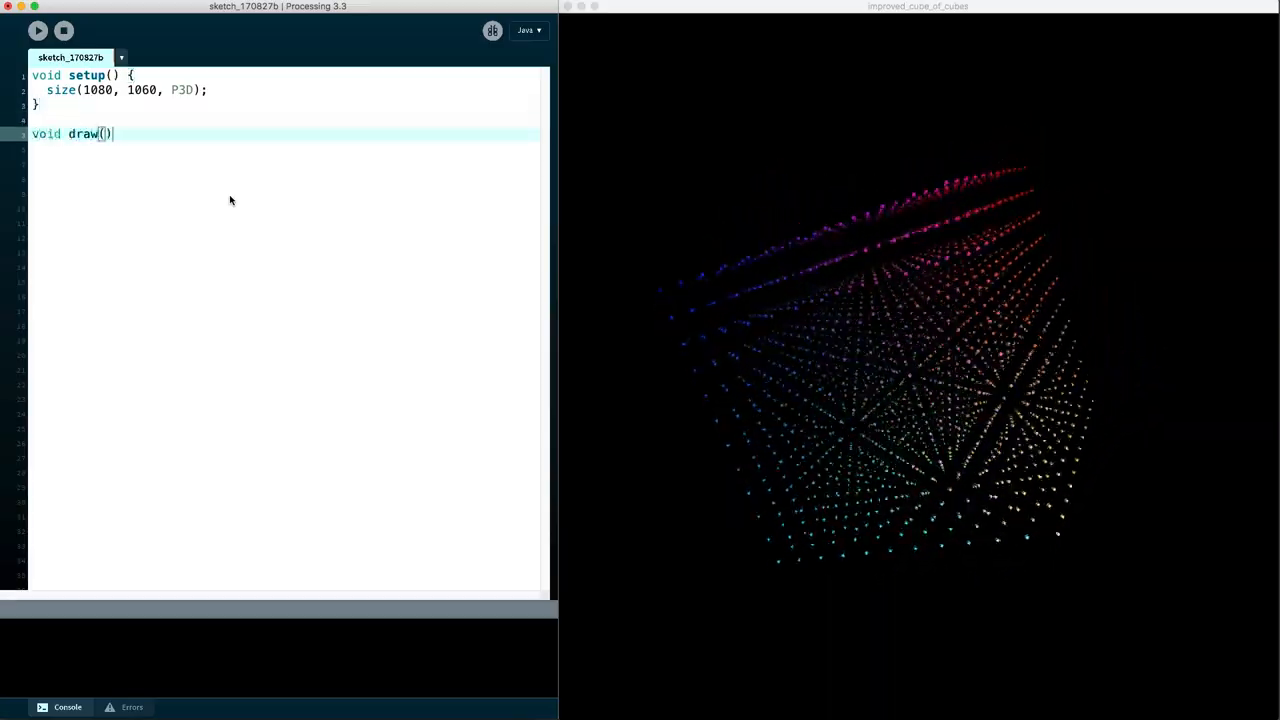
type("{")
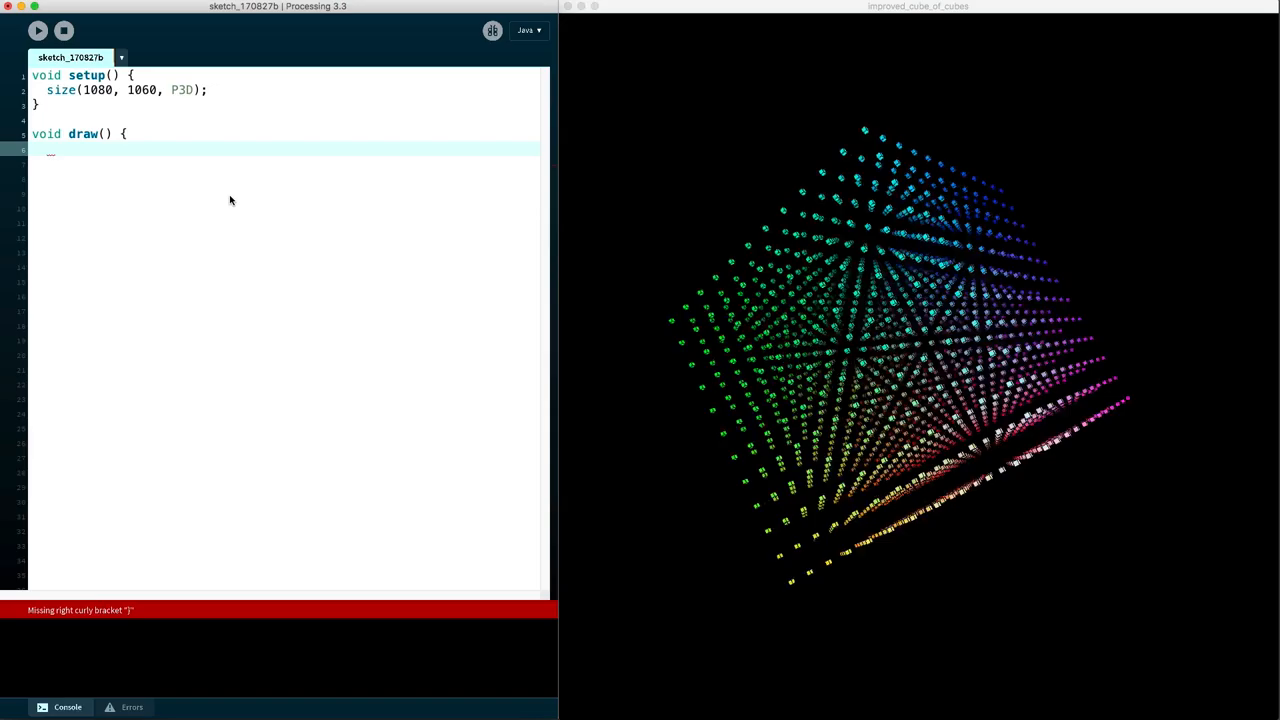
type("background(0);")
type("}")
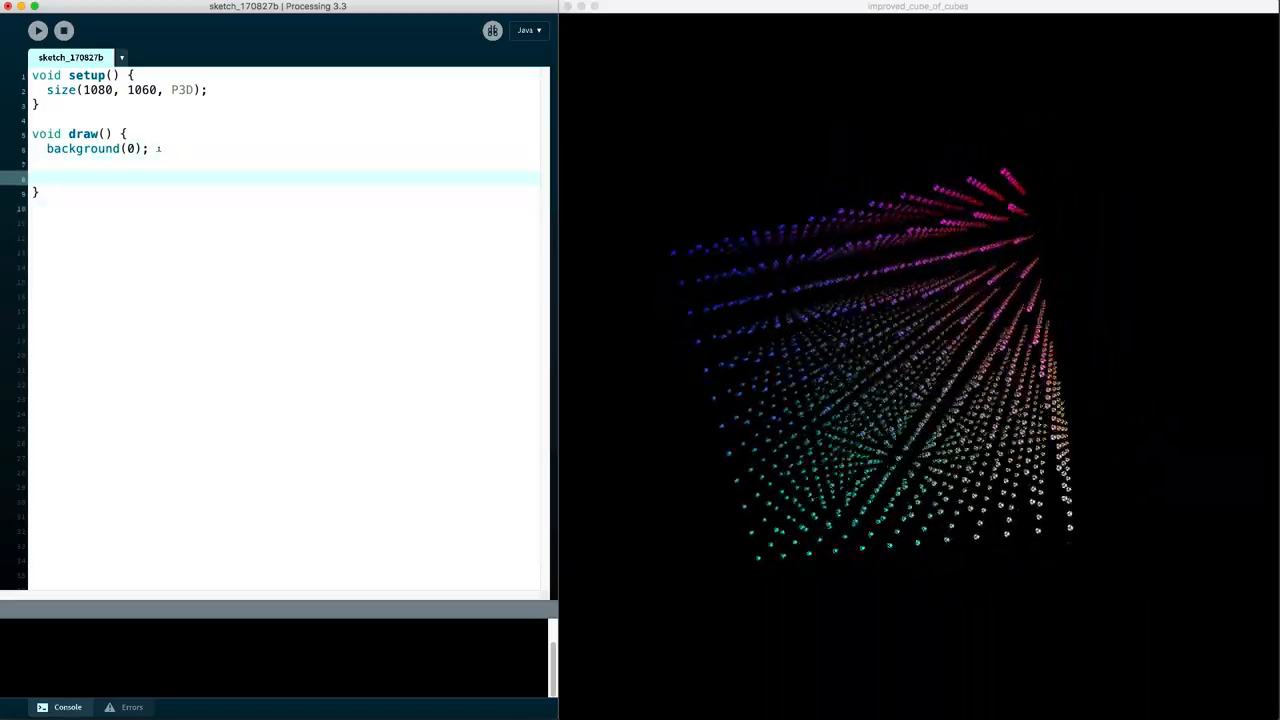
Add translate(width / 2, height / 2, 0) and box(30) in draw(), then start a for loop
type("box")
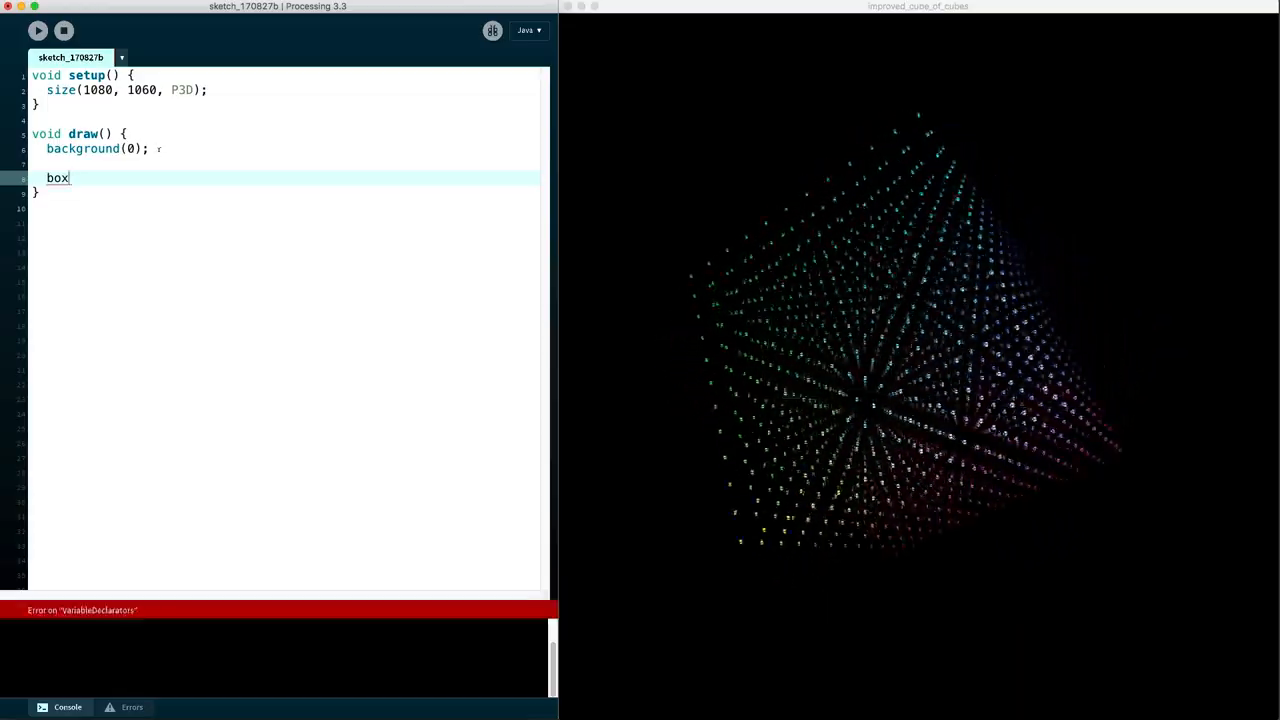
type("(30);")
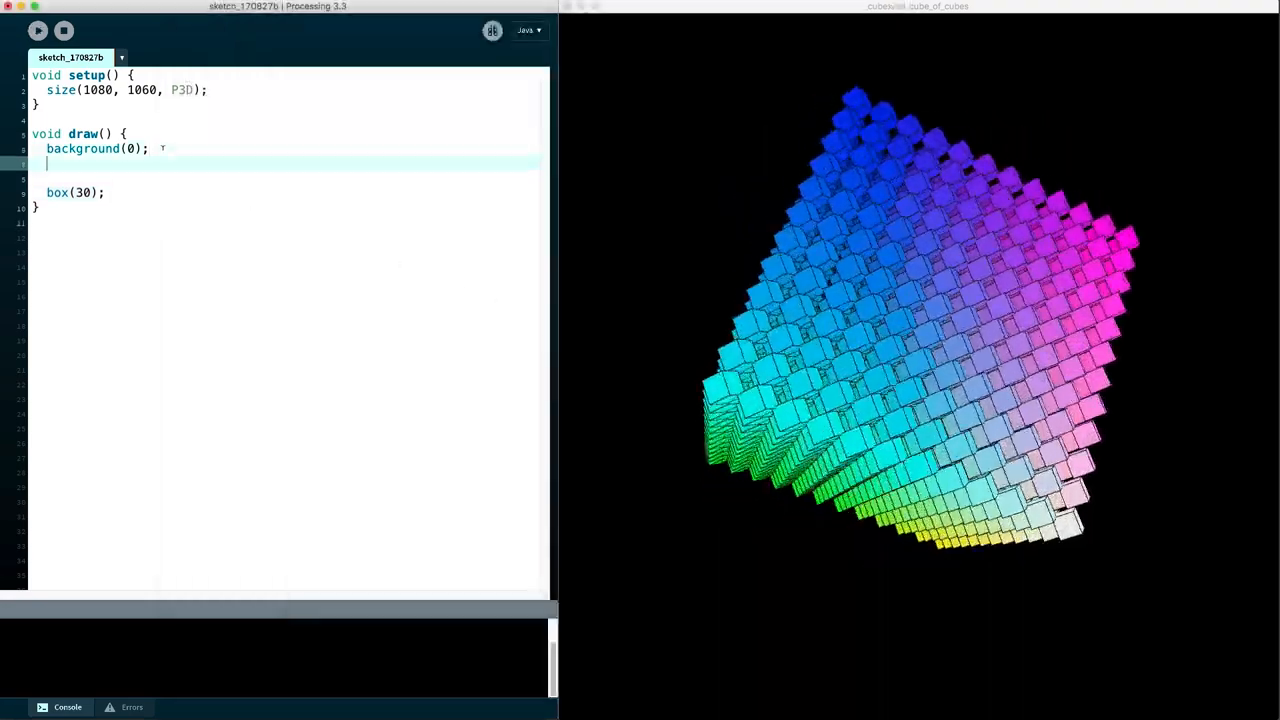
type("transal")
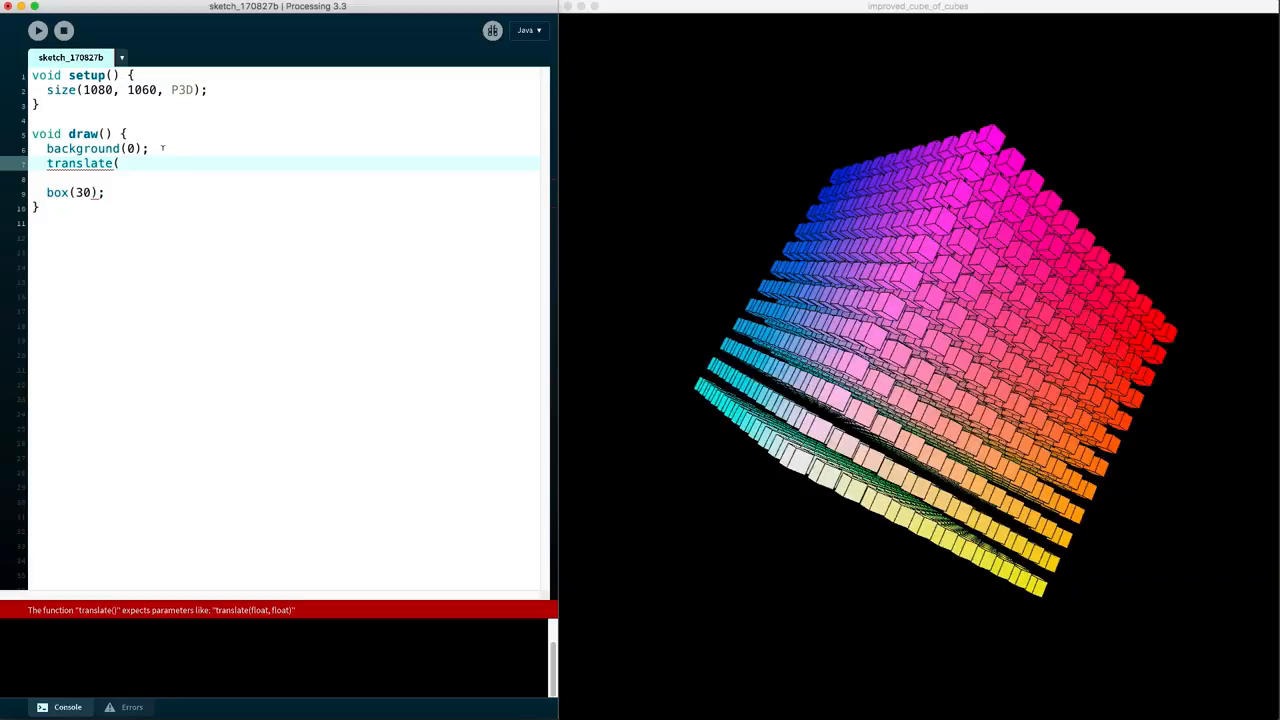
type("width / 2")
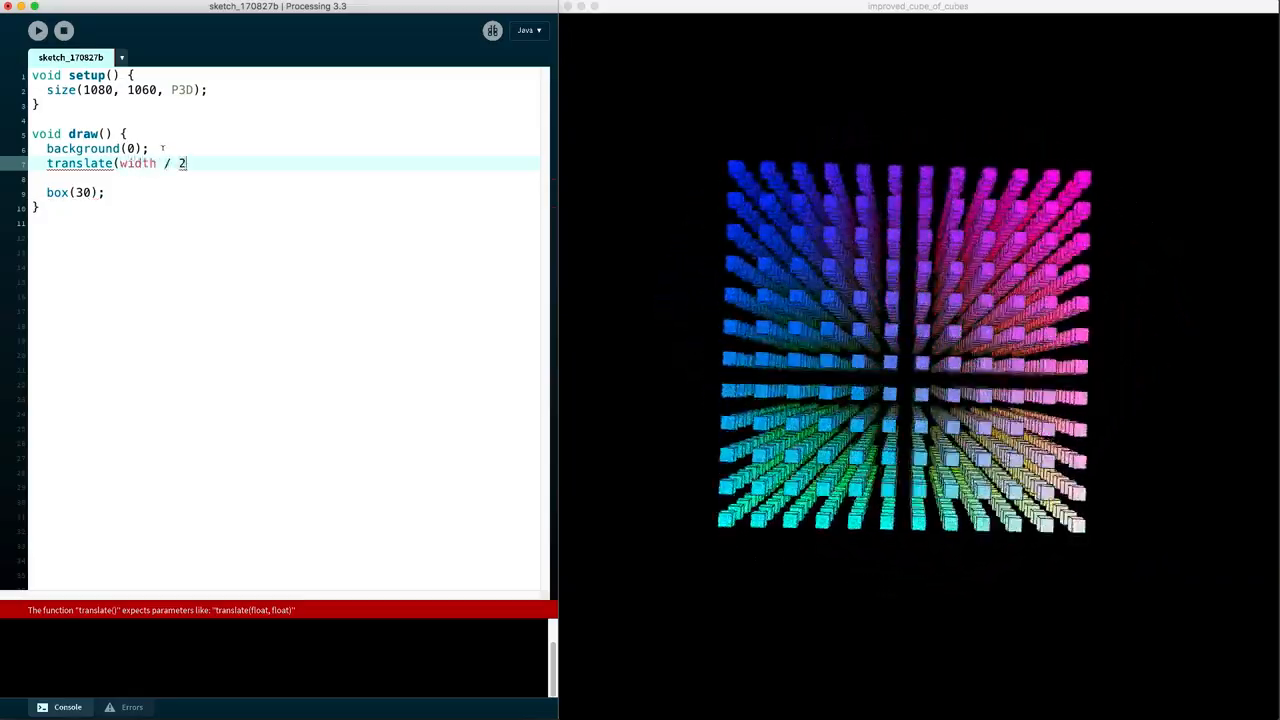
type(", height")
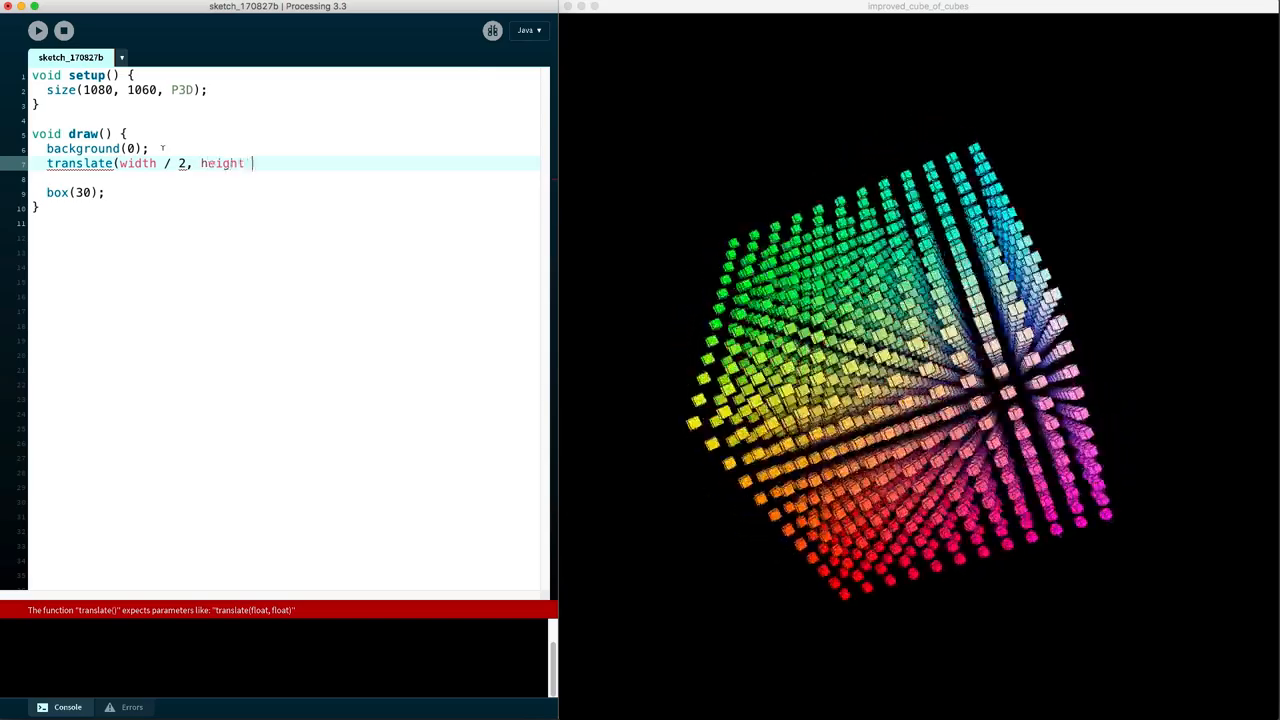
type("/ 2, 0);")
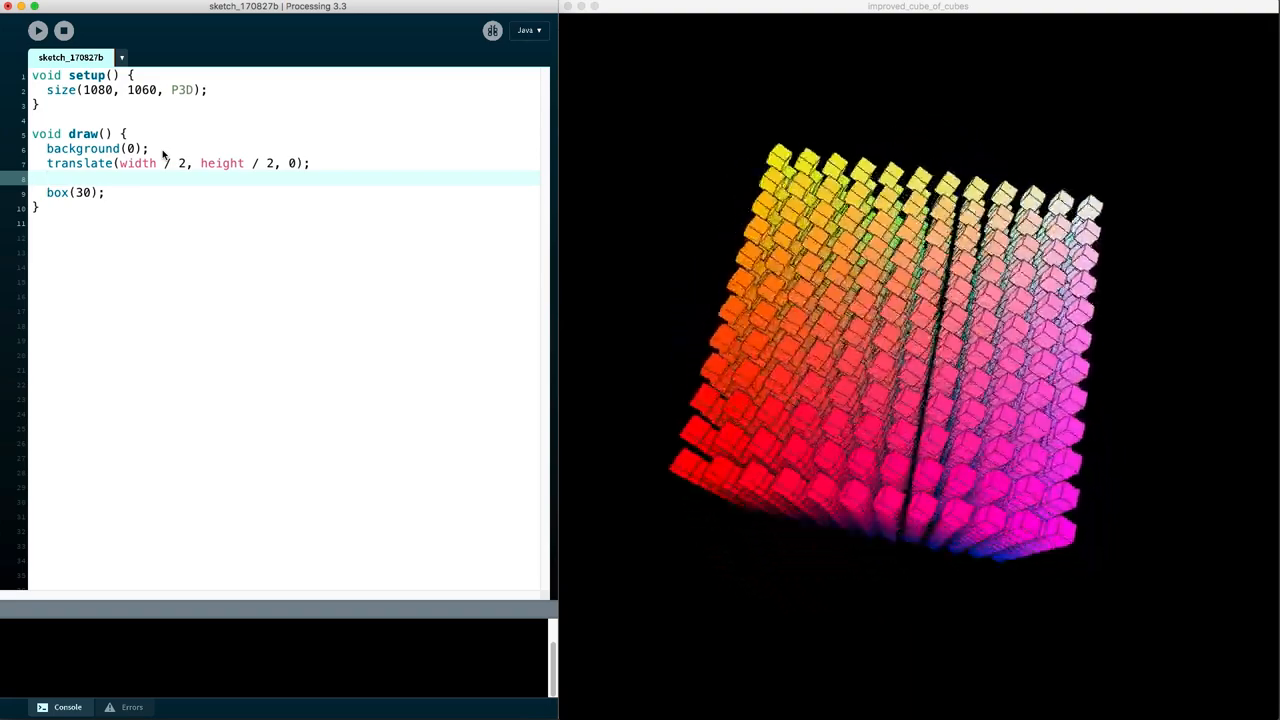
type("far")
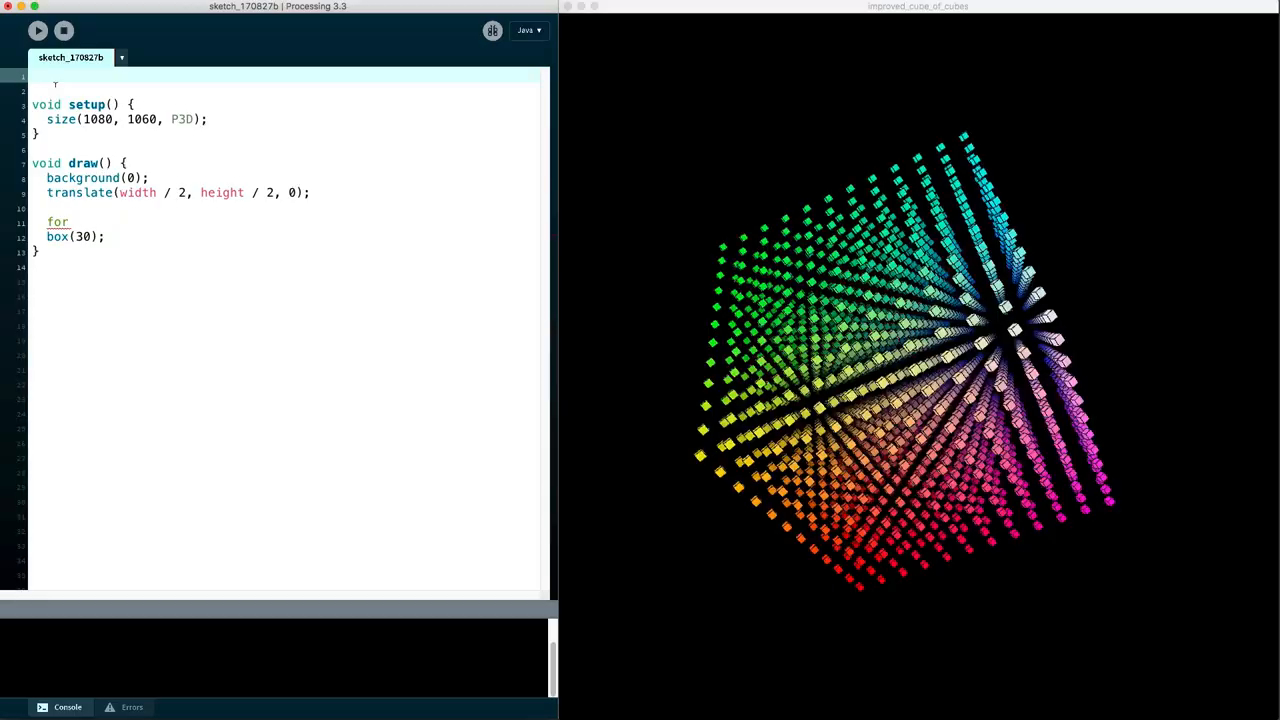
Declare int OFF_MAX = 300 at the top of the sketch
type("iot OF")
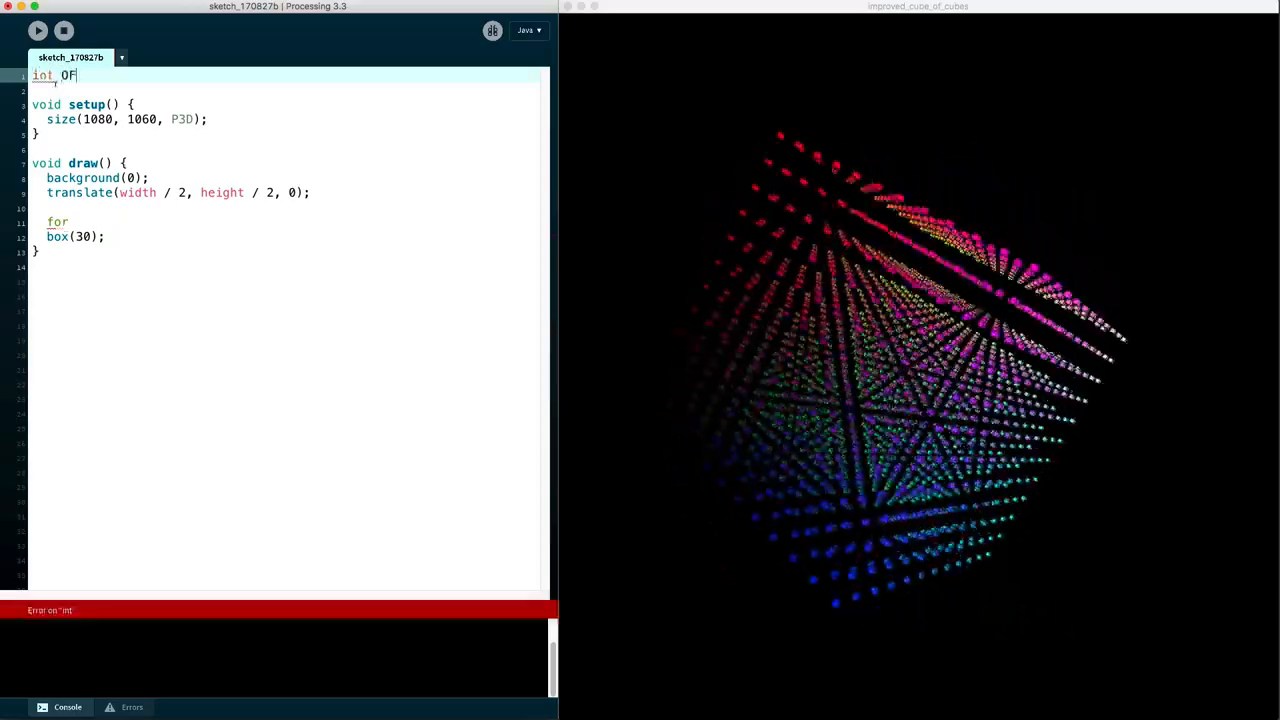
type("F_")
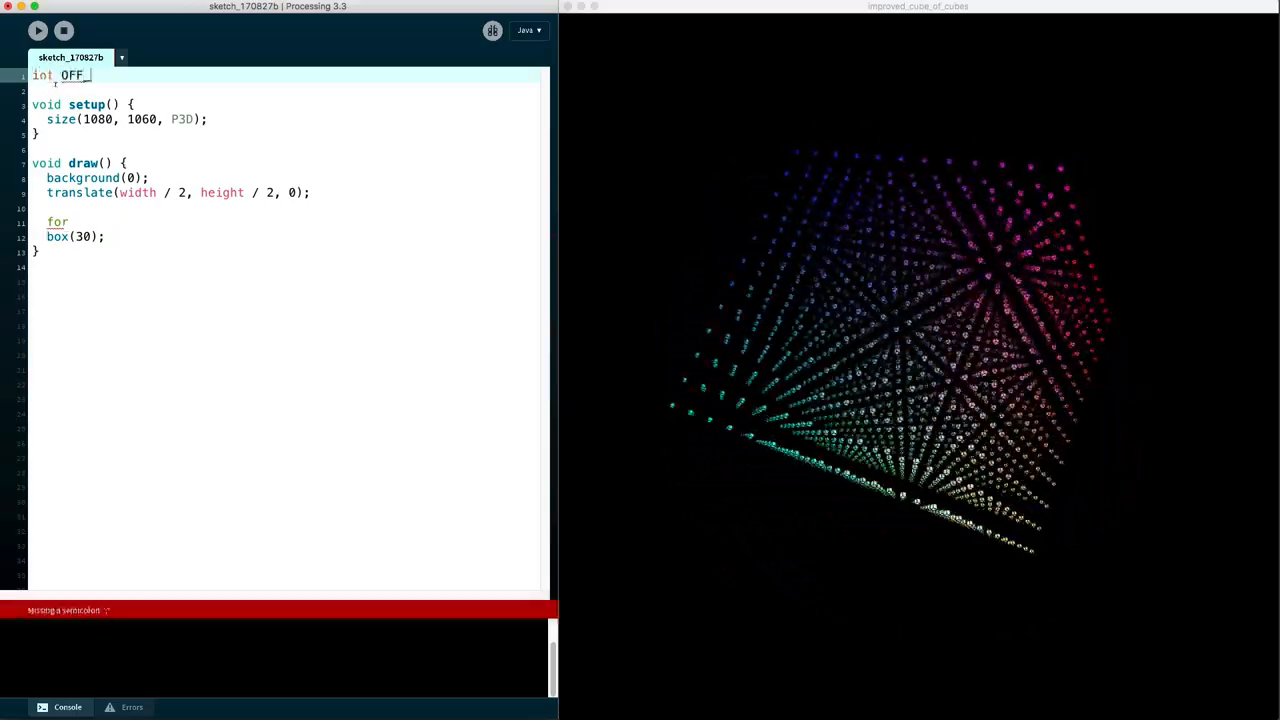
type("MAX = 300;")
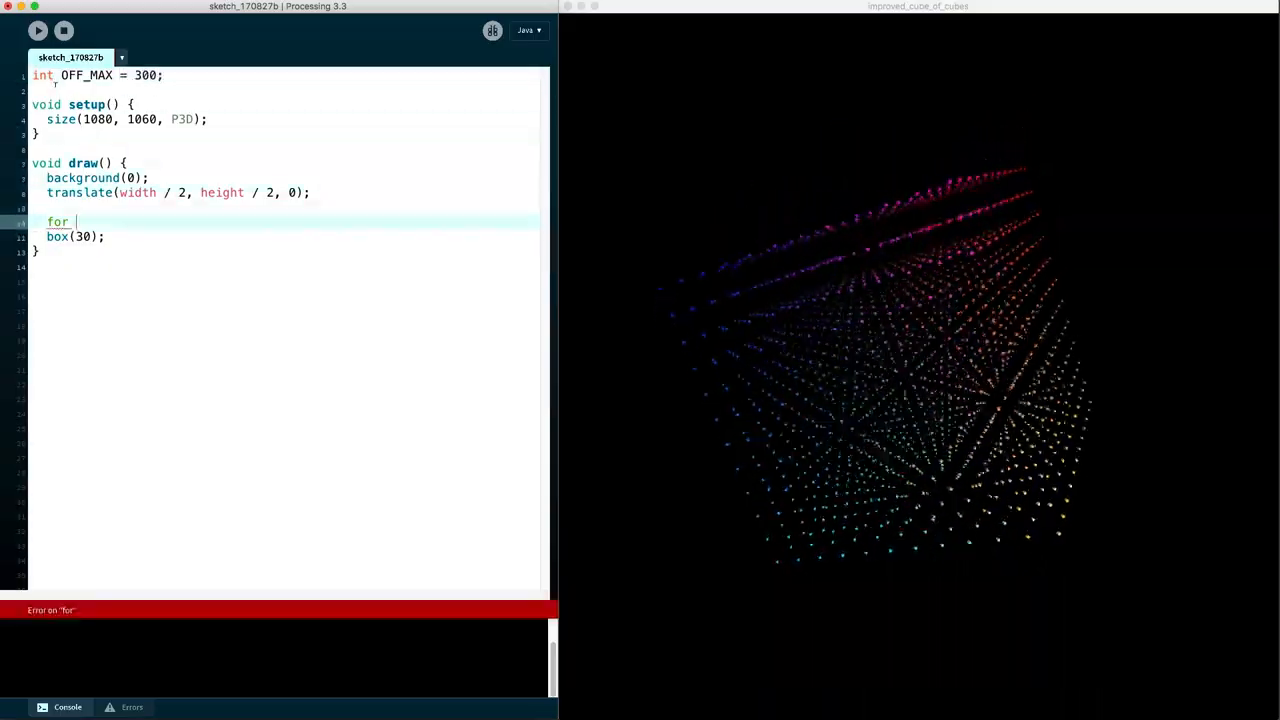
Loop xo from -OFF_MAX to OFF_MAX by 50, wrapping box(30) in pushMatrix/popMatrix
type("(")
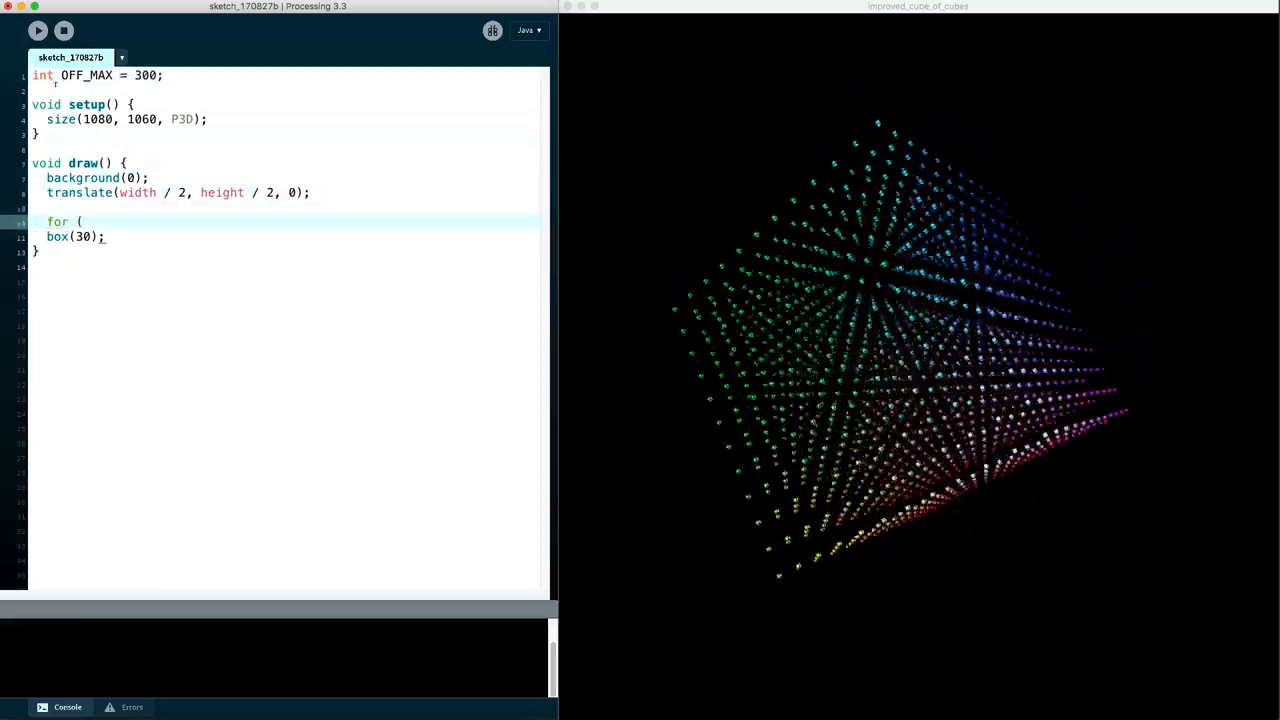
type("int xo")
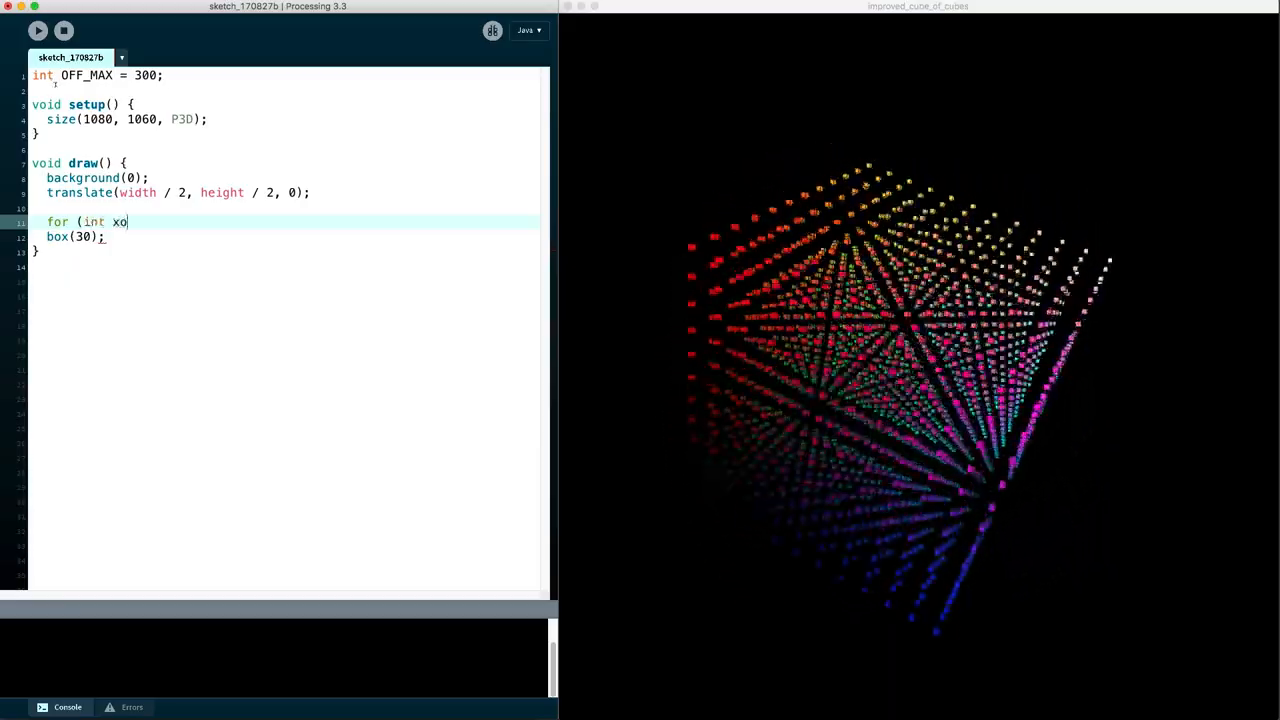
type("= -OFF")
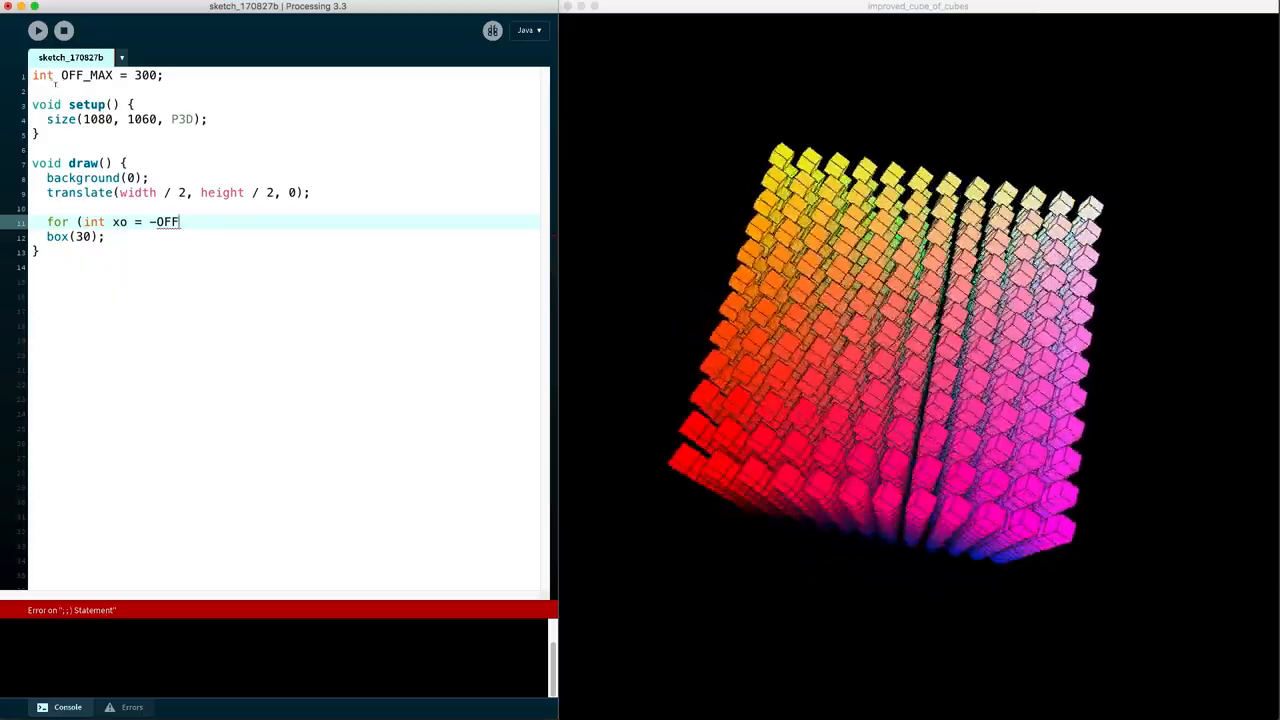
type("_MAX; xo <= OFF")
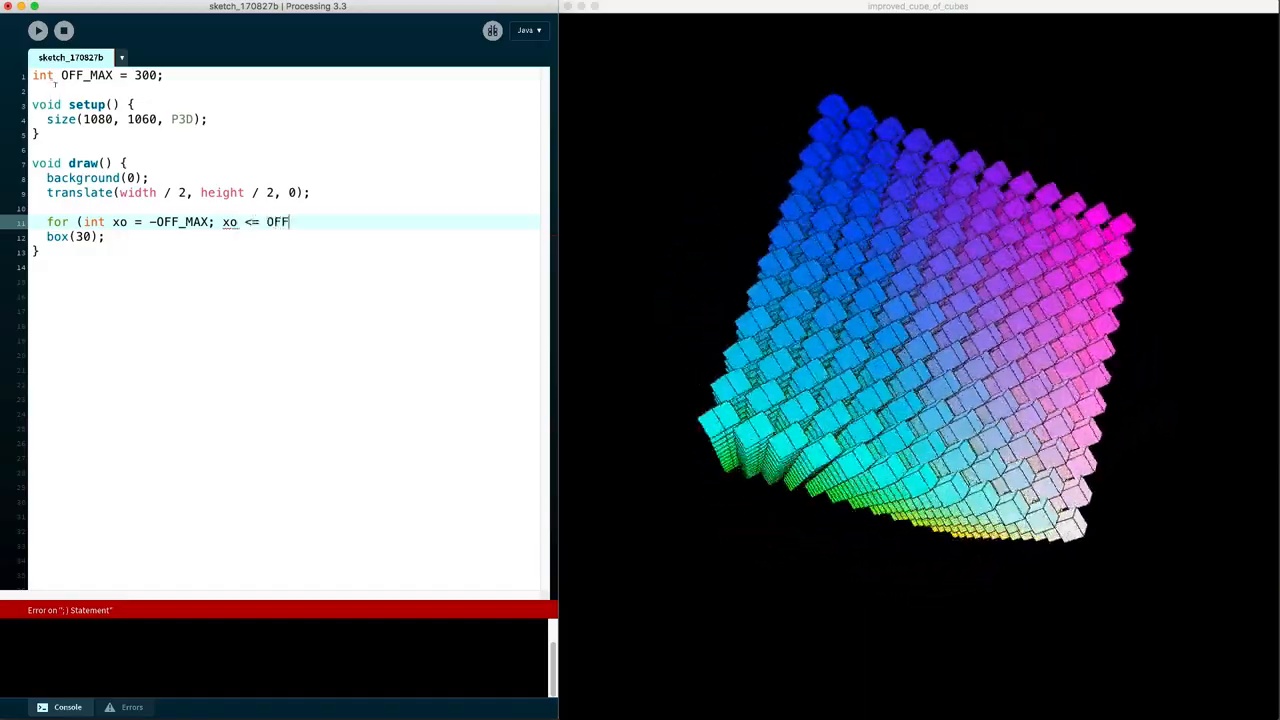
type("_MAX; xo += 50")
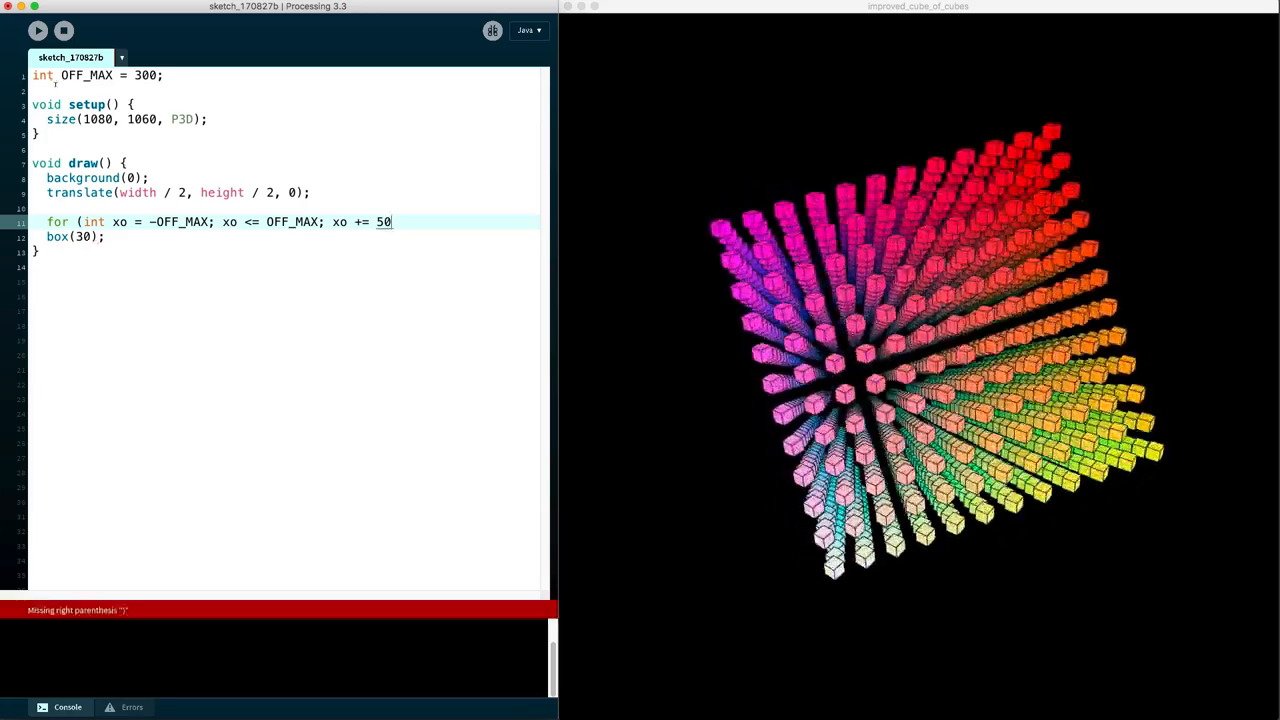
type(") {")
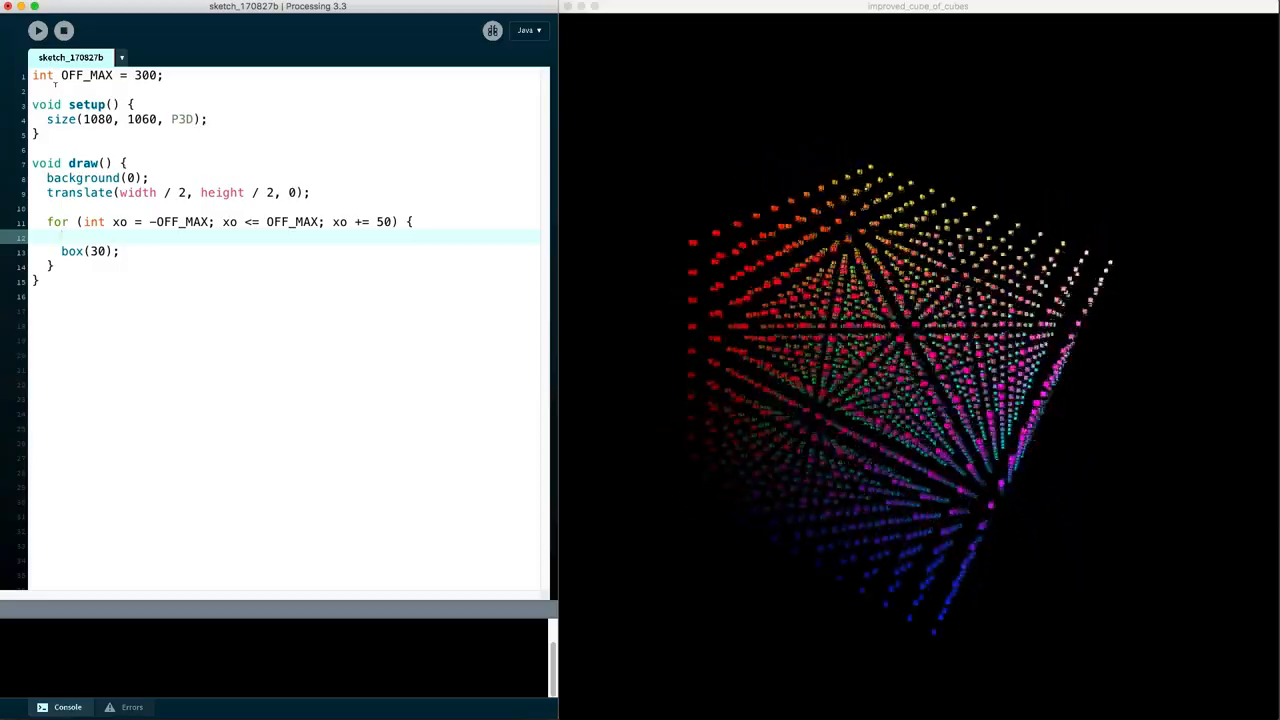
type("pushMatrix();")
type("popMatrix();")
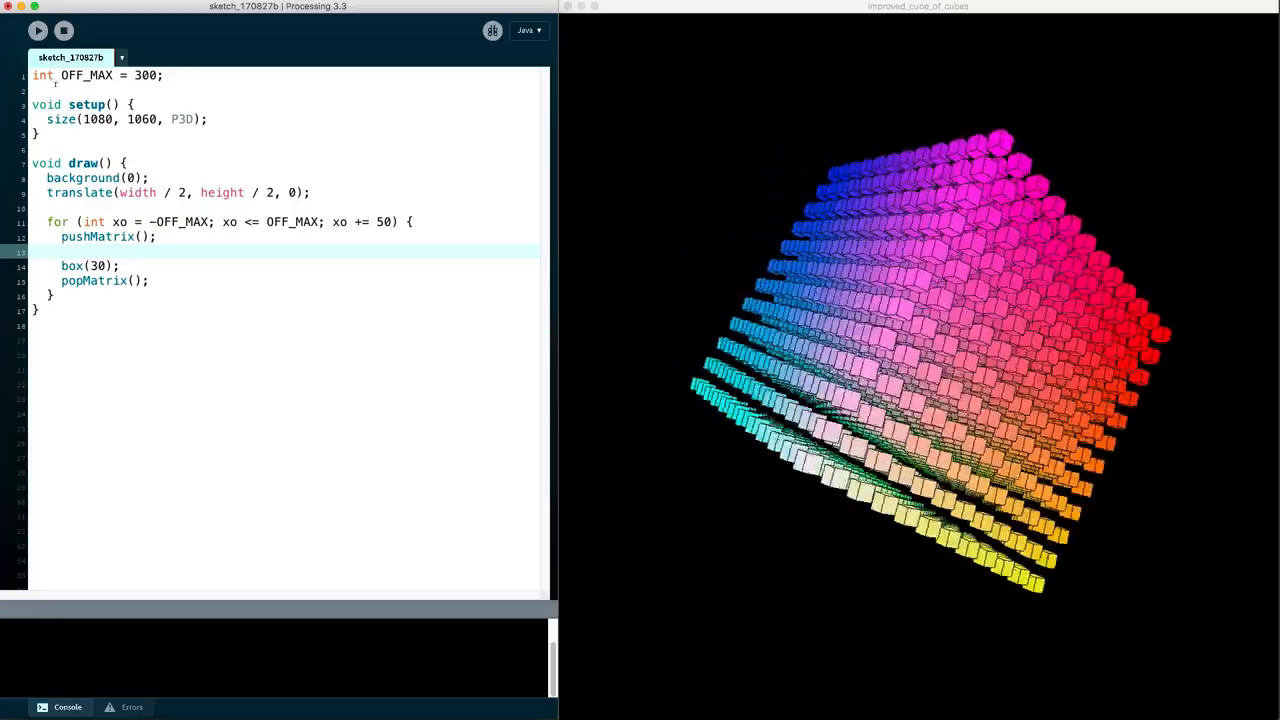
Add translate(xo, 0, 0) after pushMatrix() so each box shifts by xo
type("transal")
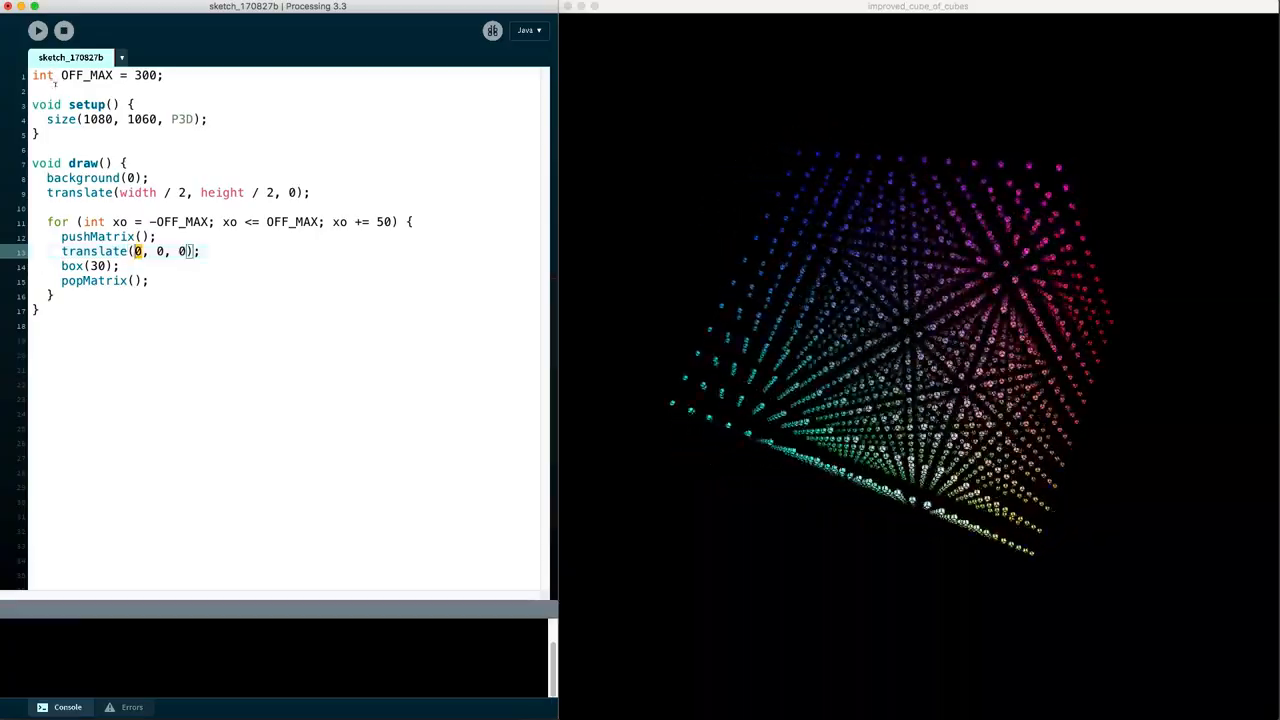
type("xo")
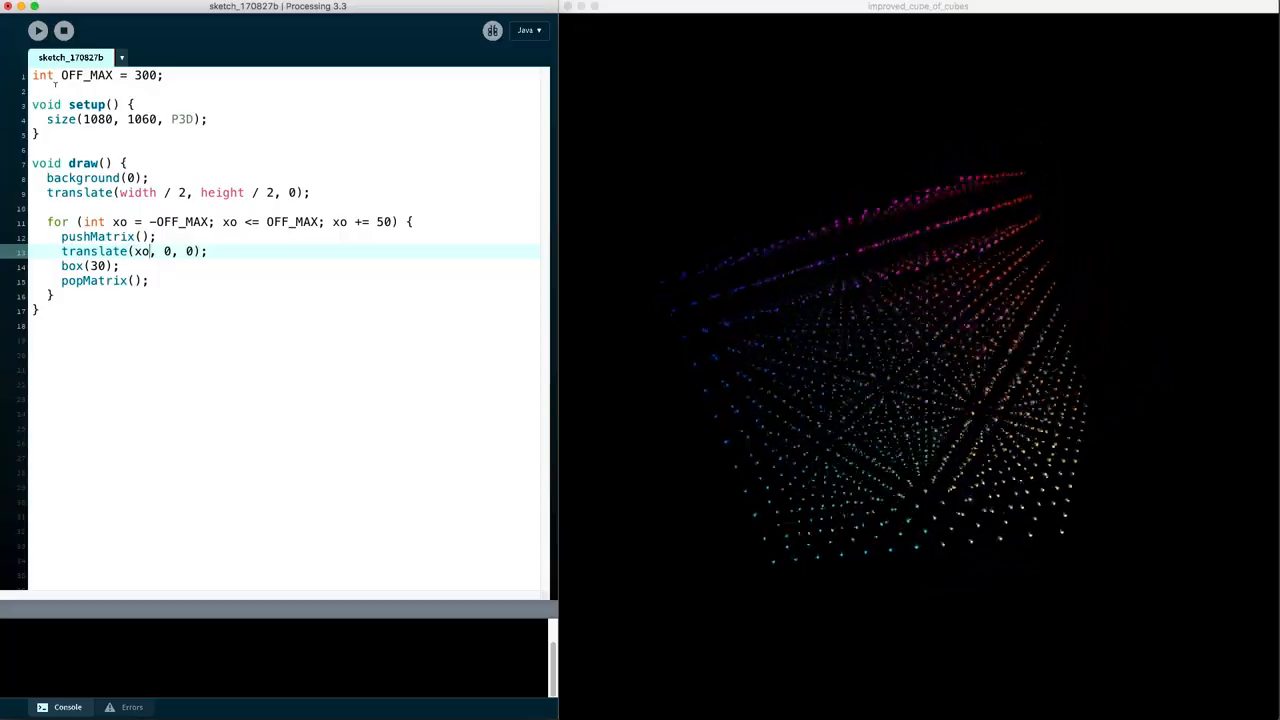
left_click(38, 30)
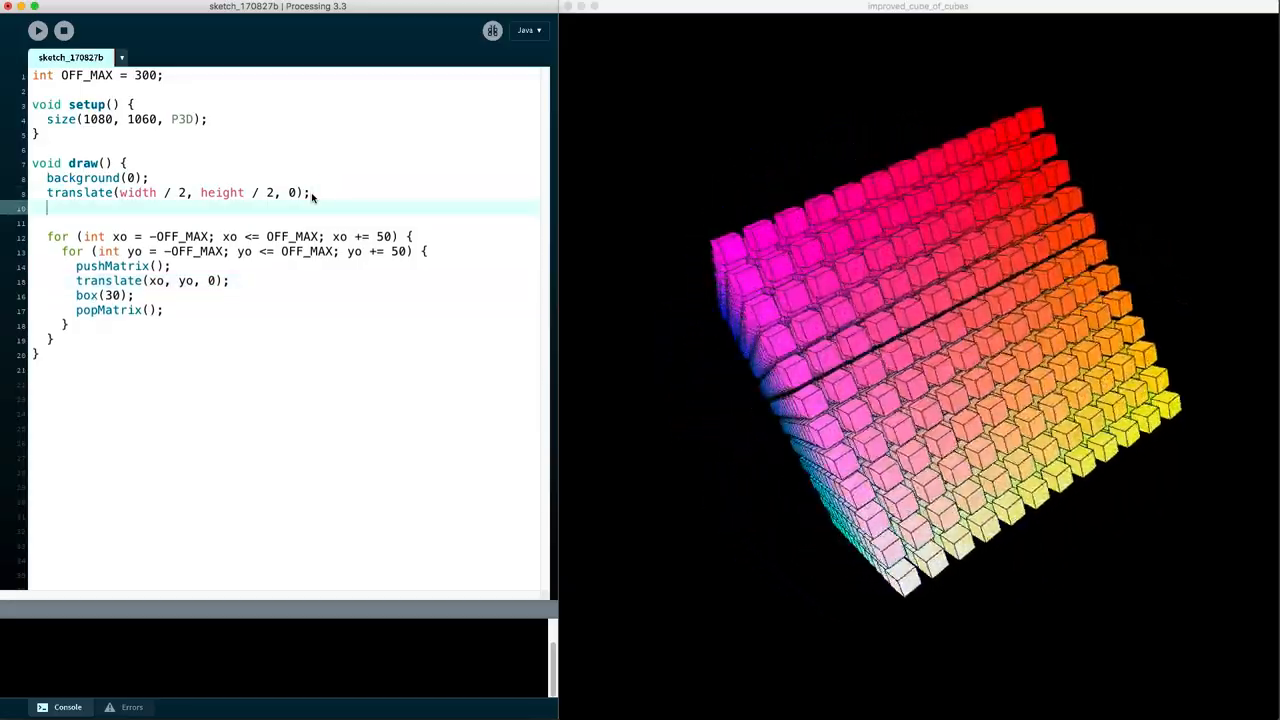
Add rotateY(frameCount * .01) in draw() so the grid spins over time
type("rotateY")
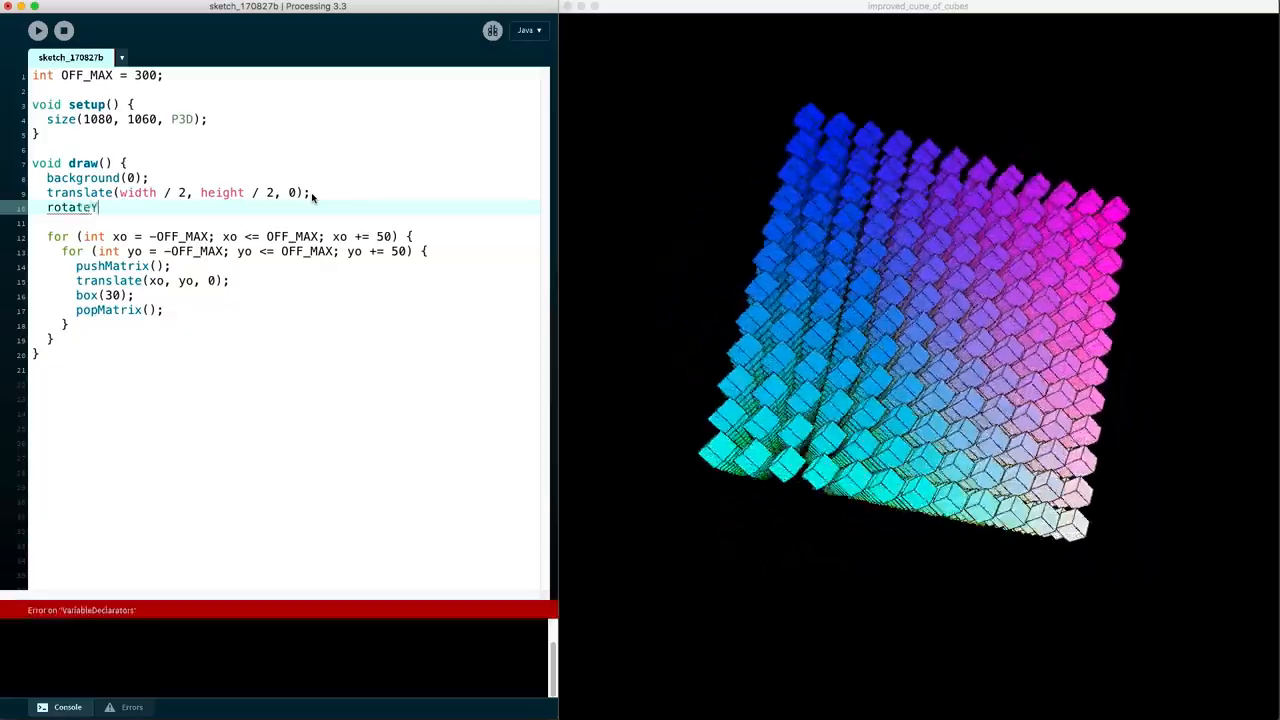
type("(")
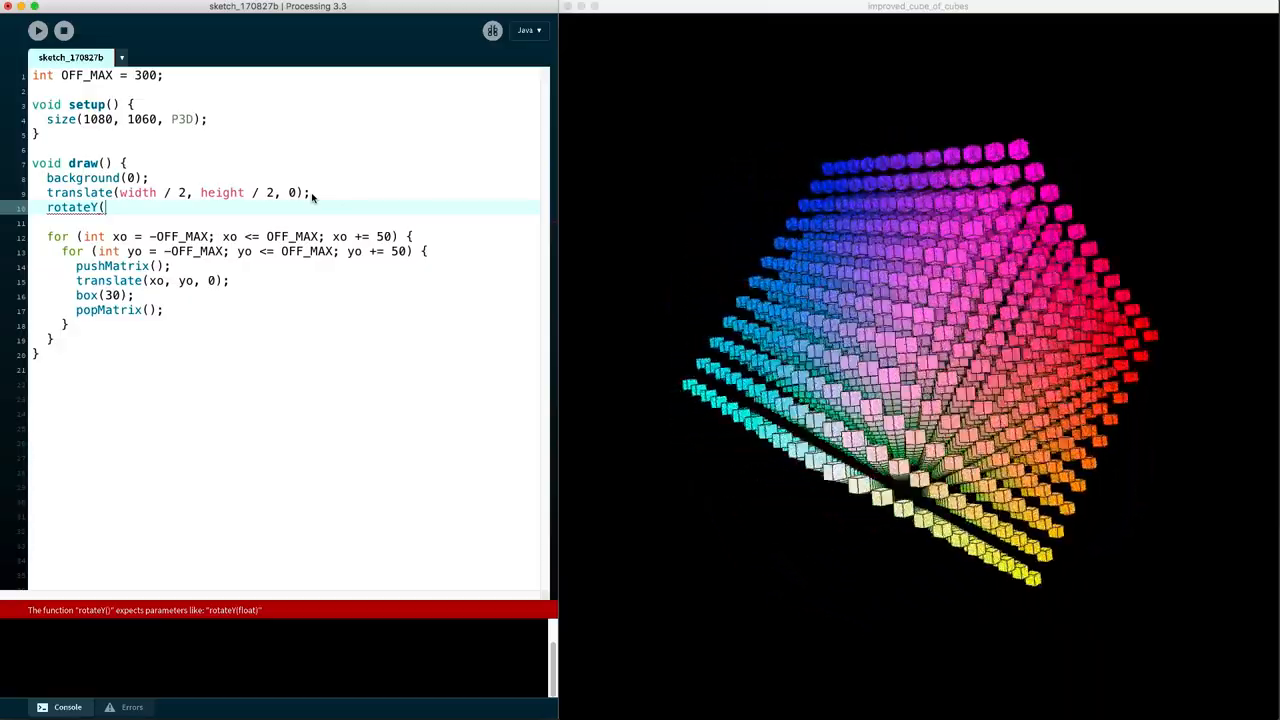
type("frameCount")
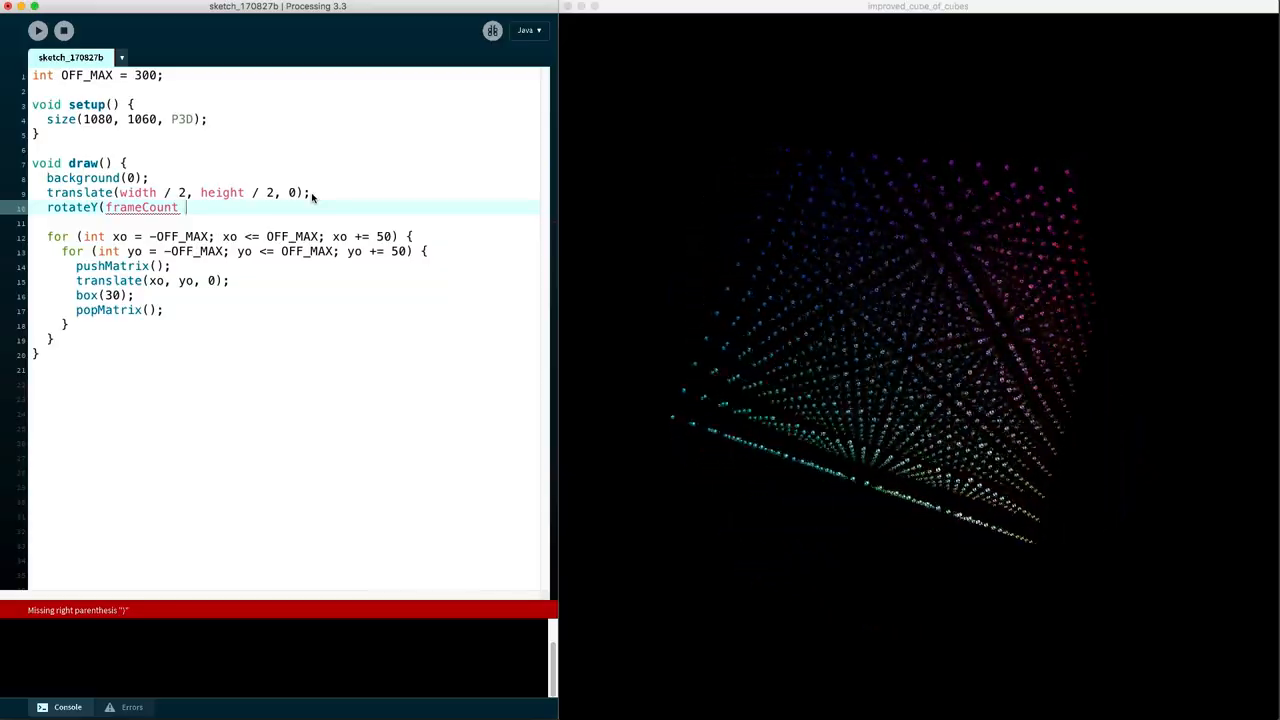
type("* .01);")
type("rotateY(frameCount * .02);")
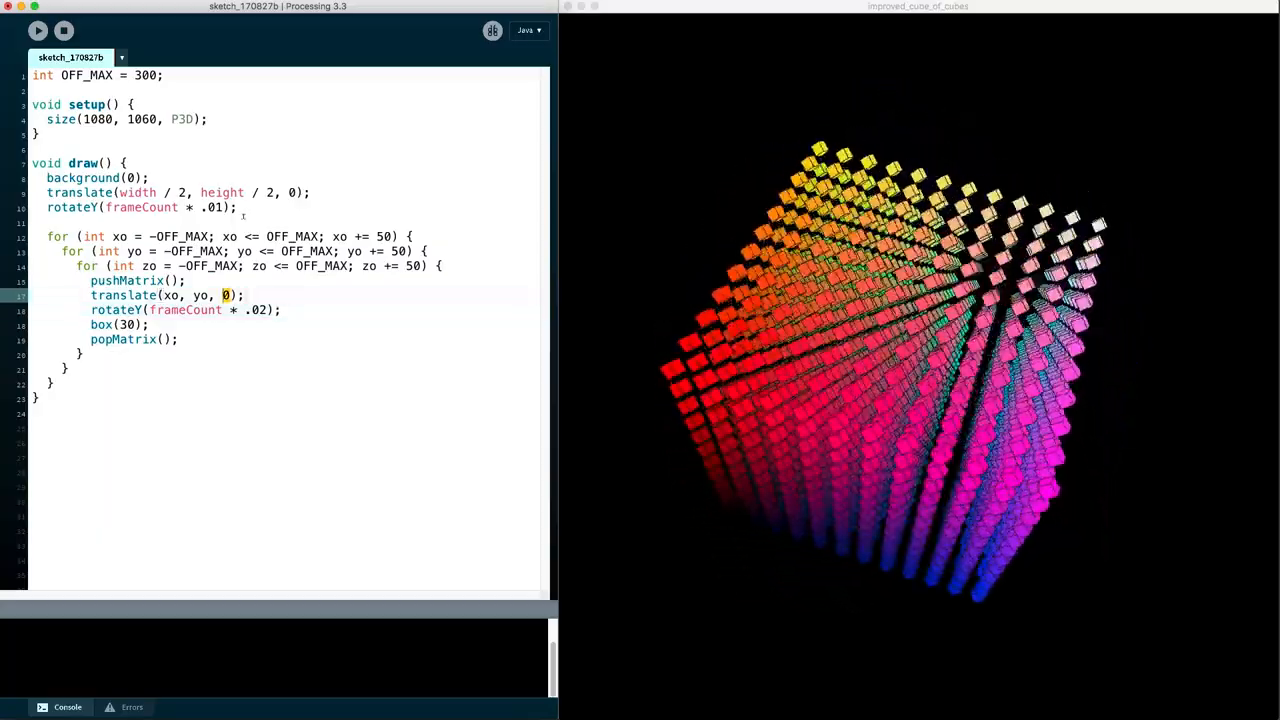
Change the per-box translate to translate(xo, yo, zo) for the depth loop
type("zo")
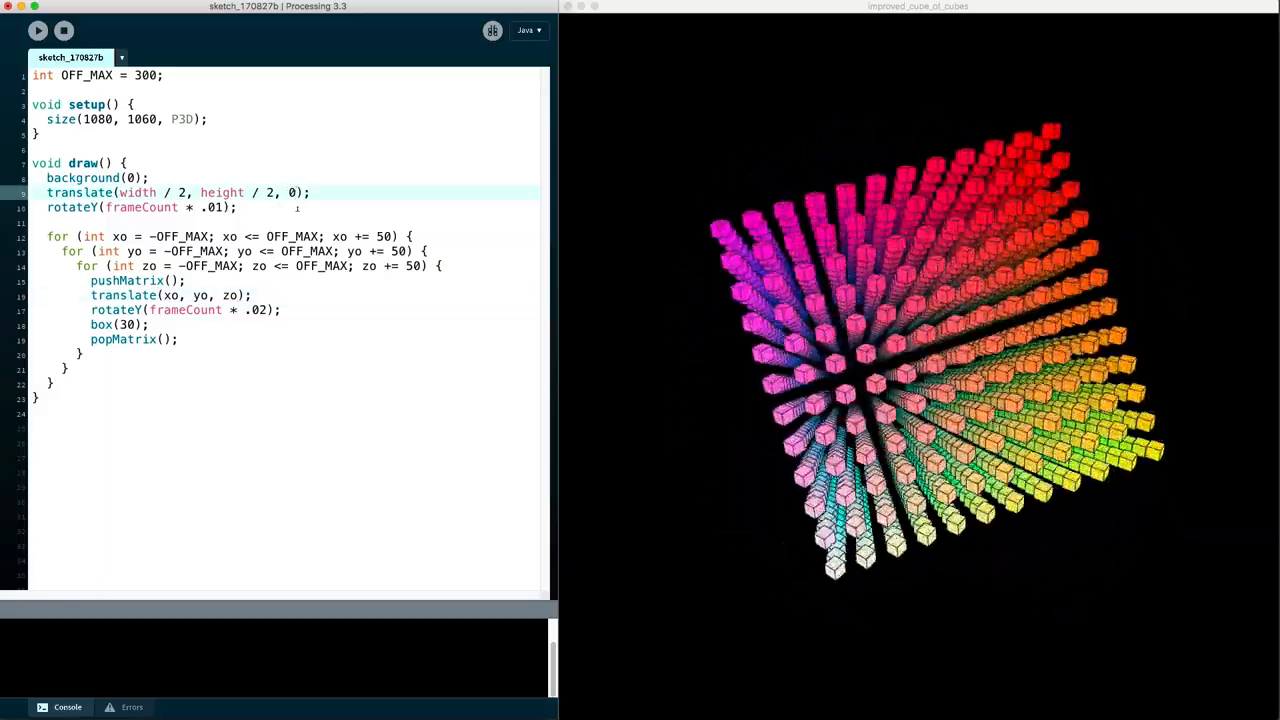
Change the scene translate's depth to -OFF_MAX to push the grid back
type("-")
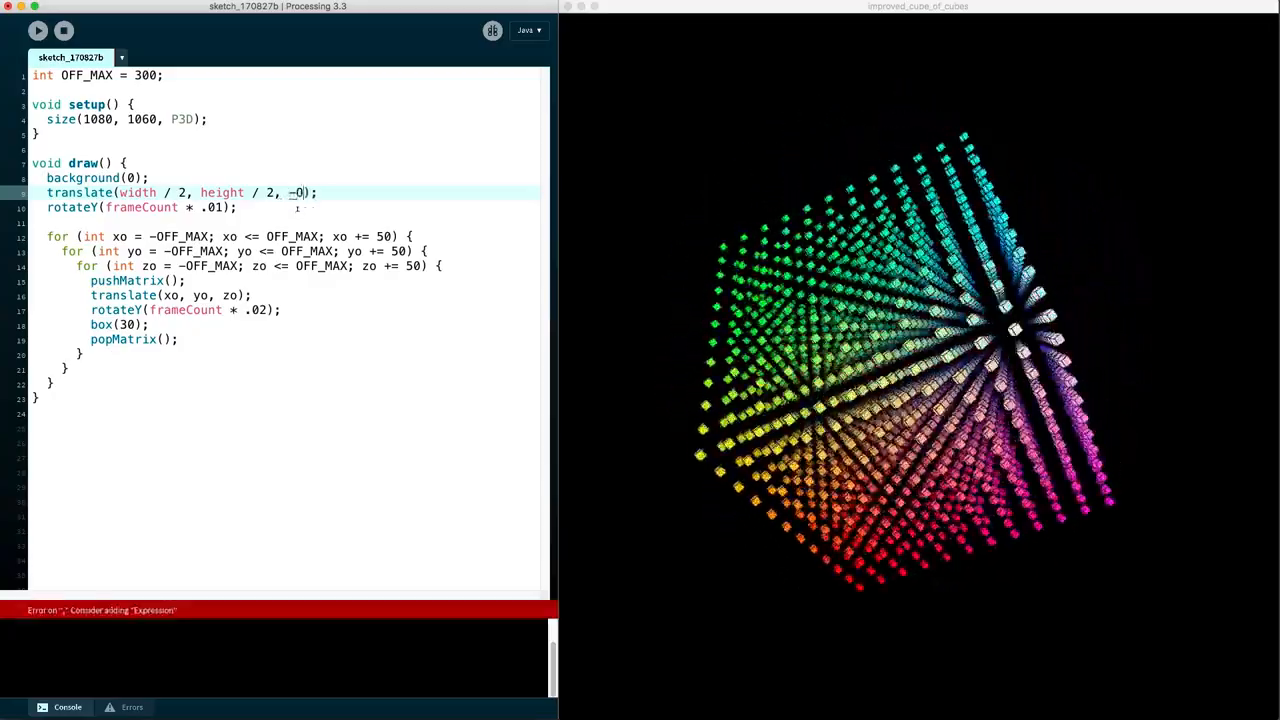
type("OFF_MAX")
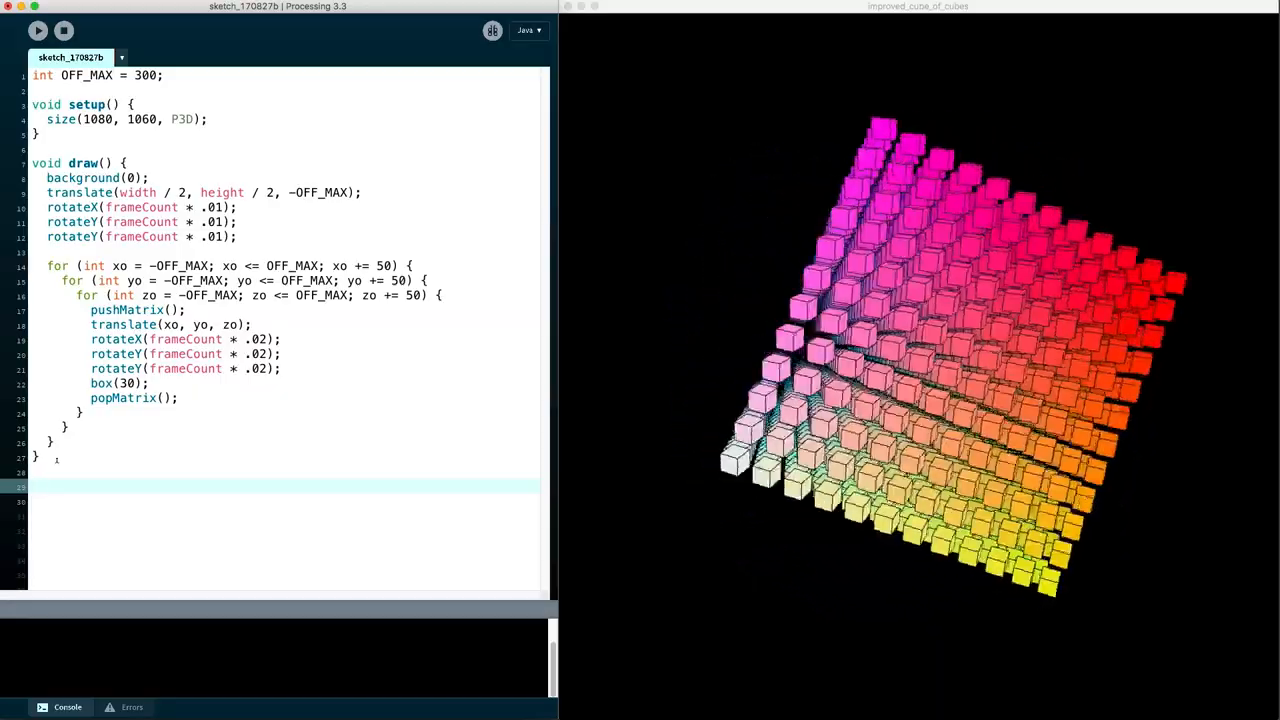
Begin the function header int colorFromOffset(int offset) below draw()
type("int color")
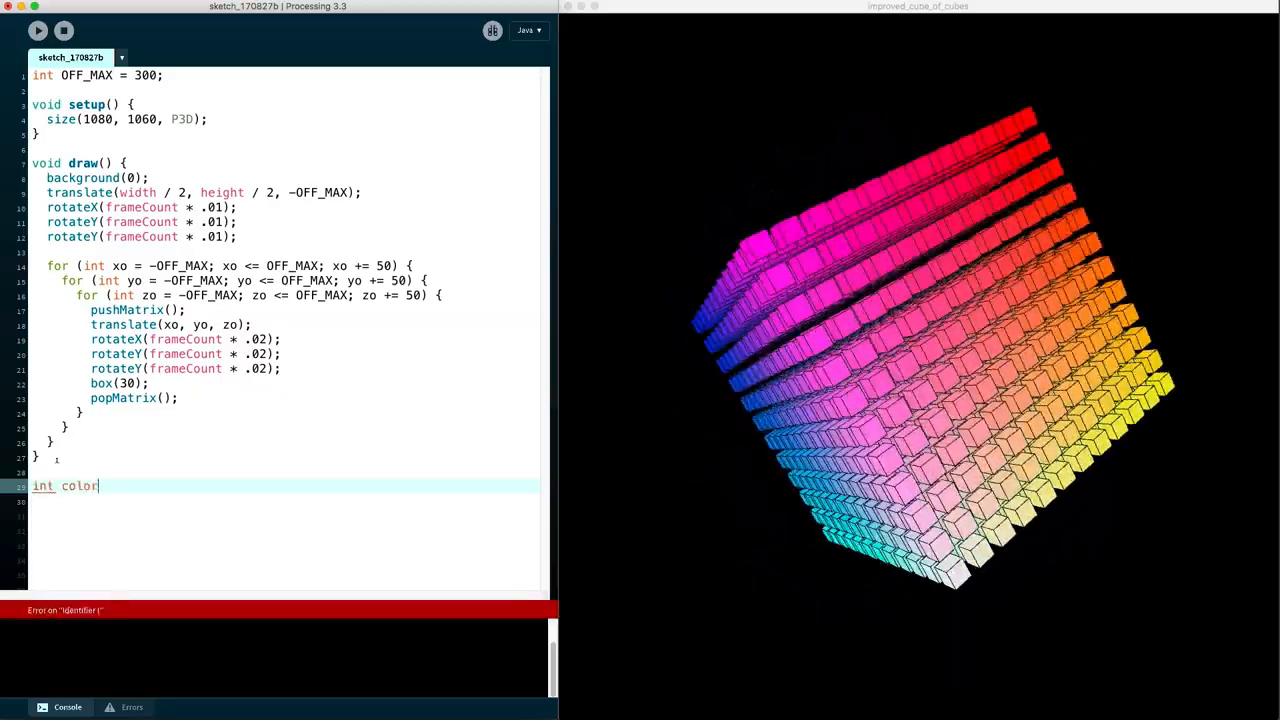
type("FromOf")
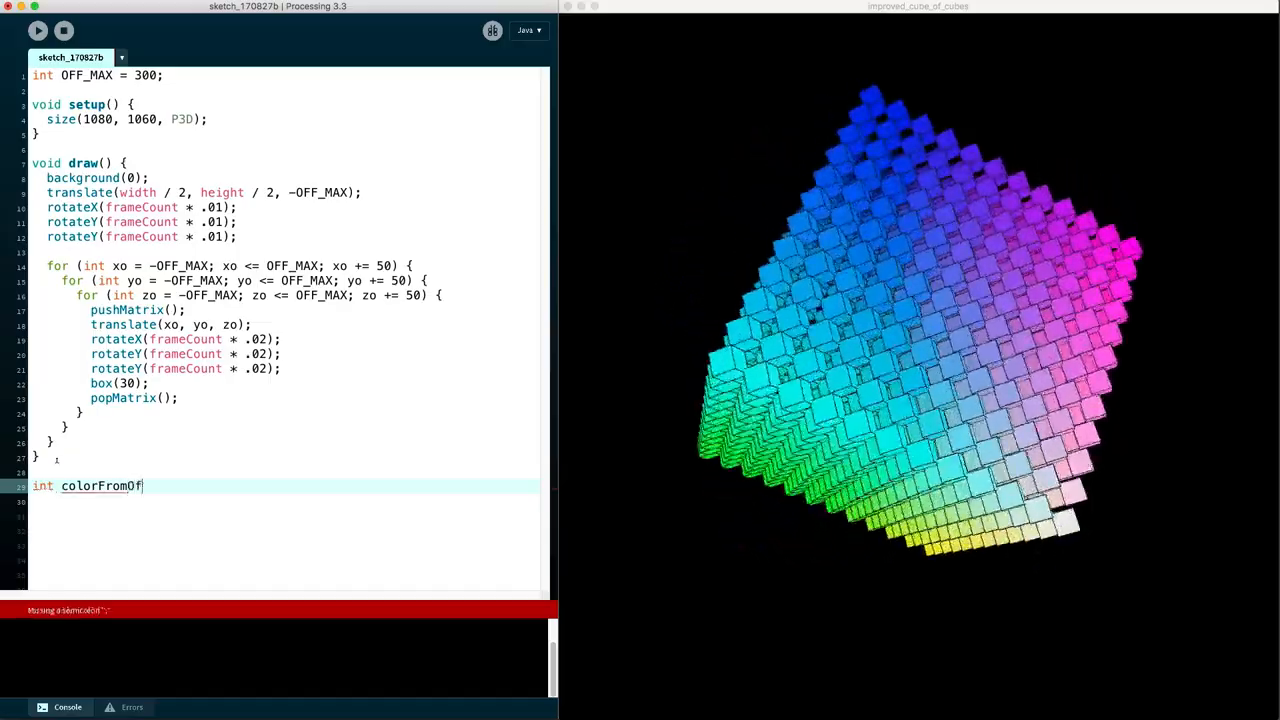
type("fset(int offset) {")
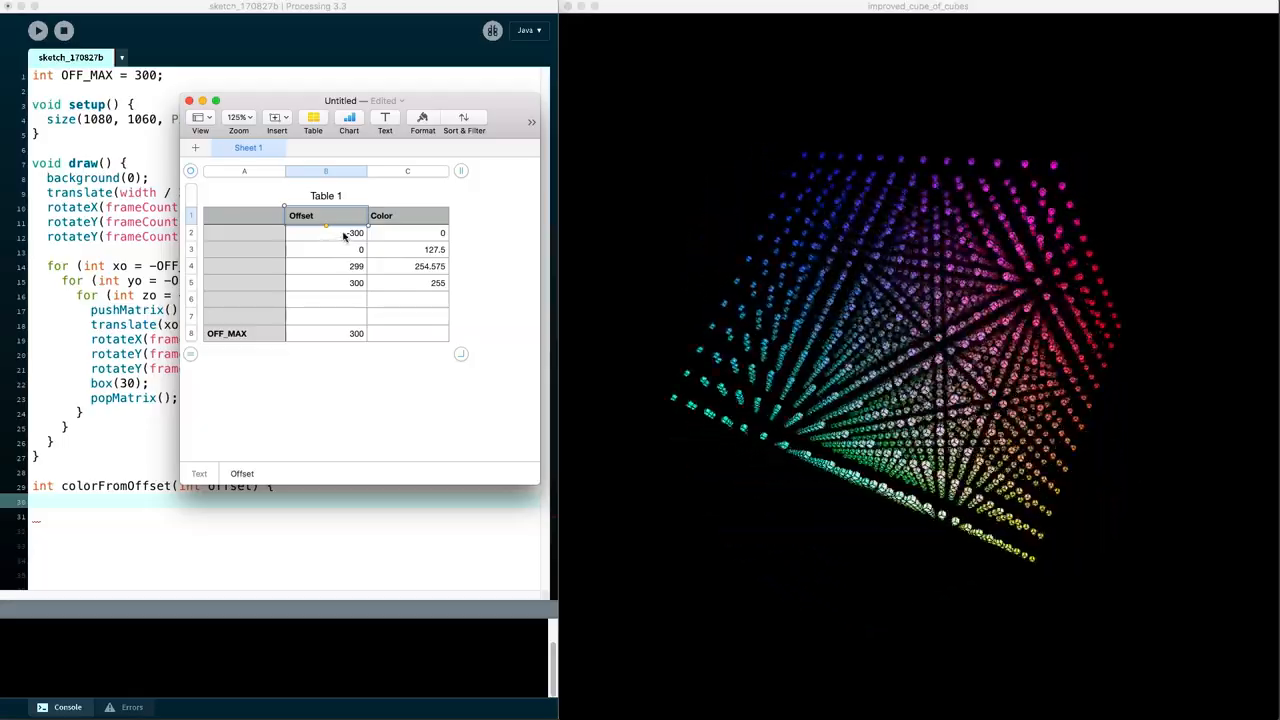
Enter -300 as the first offset in the Numbers mapping table
type("-300")
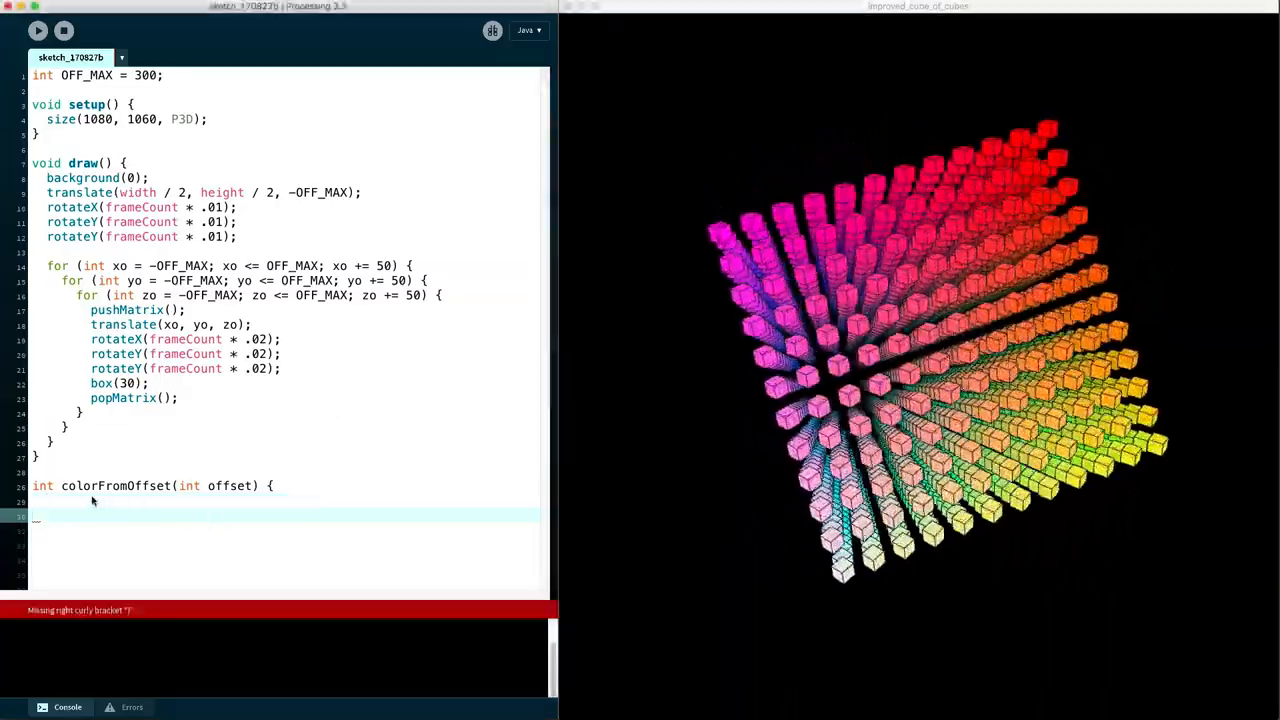
Return (int)((offset + OFF_MAX) / (2.0 * OFF_MAX) * 255) from colorFromOffset
type("return")
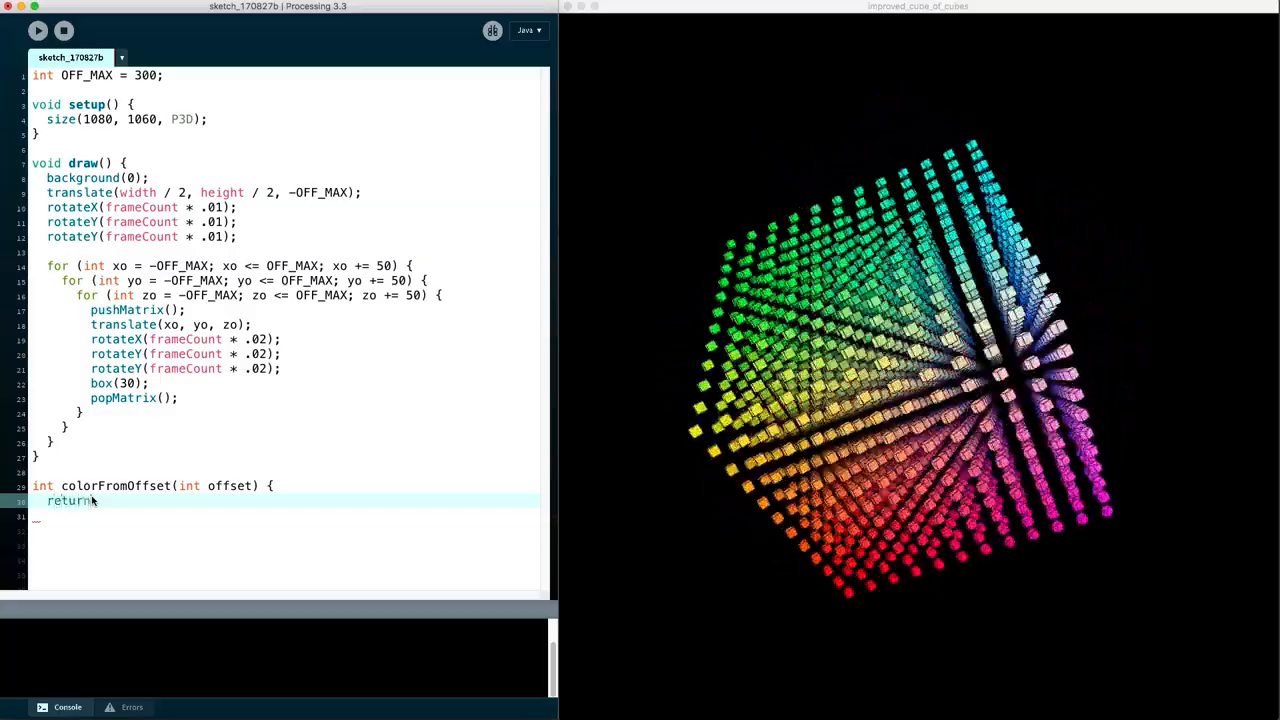
type("(int")
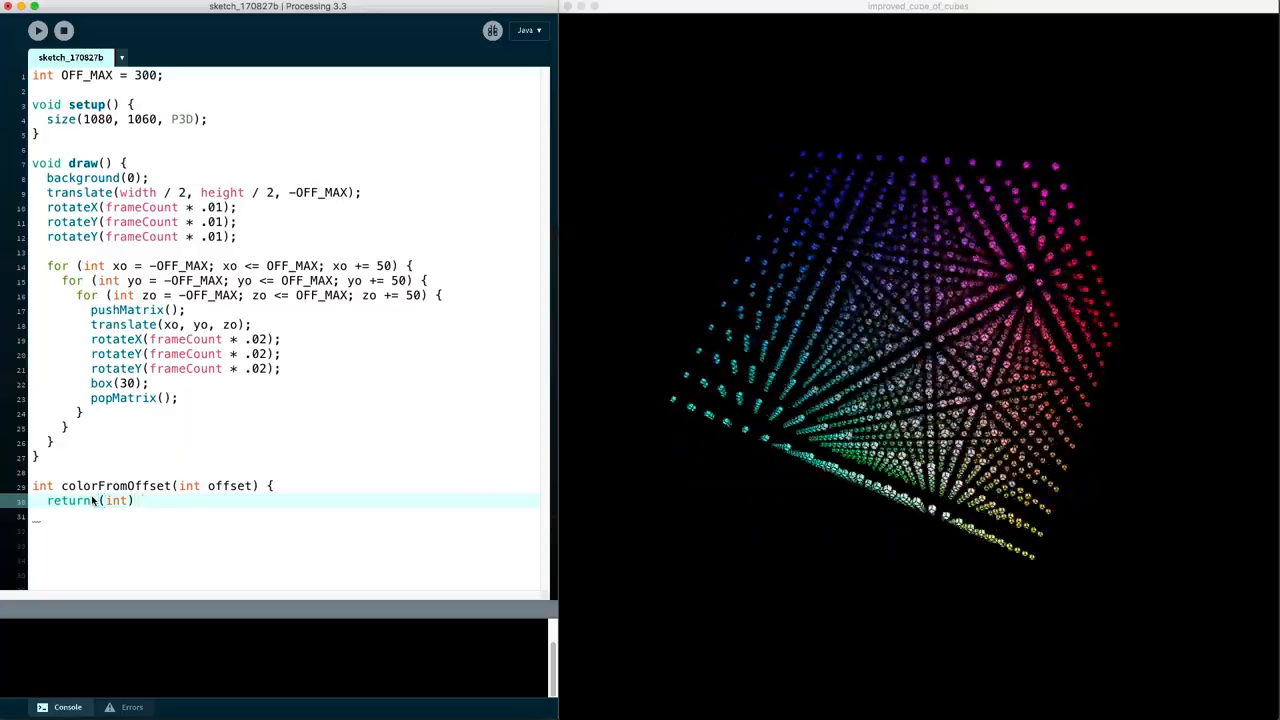
type("((offset")
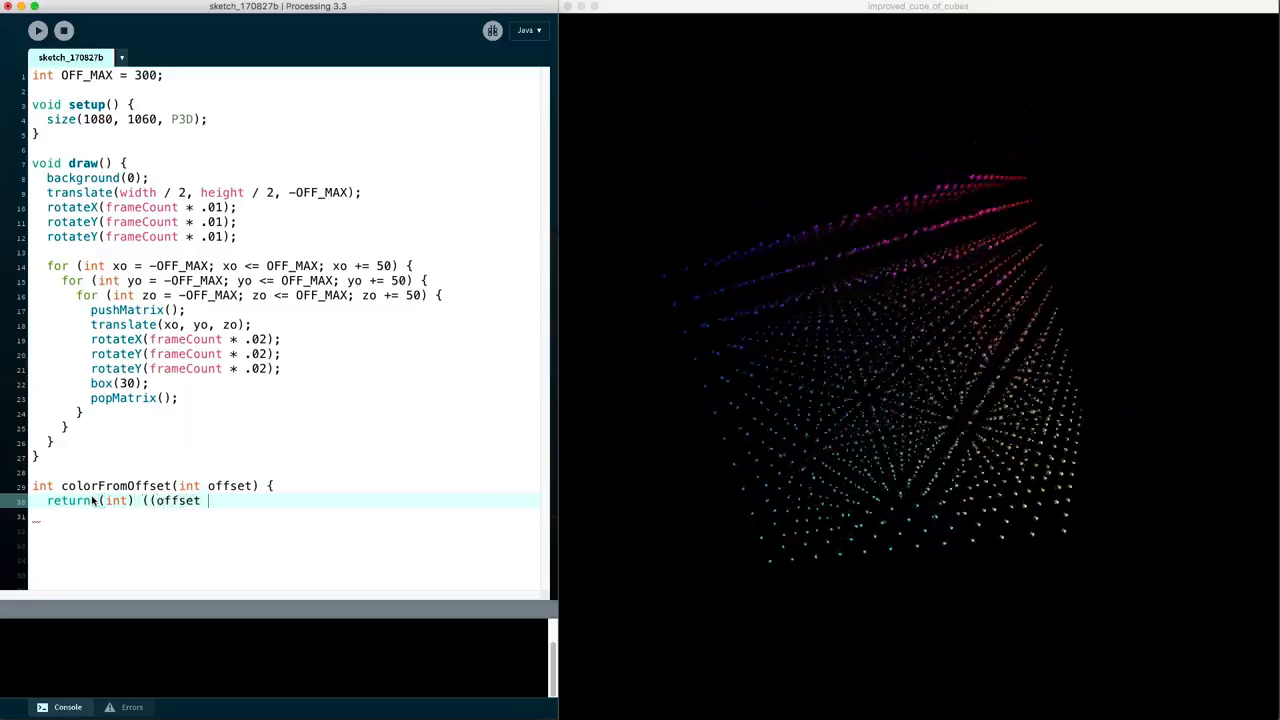
type("+")
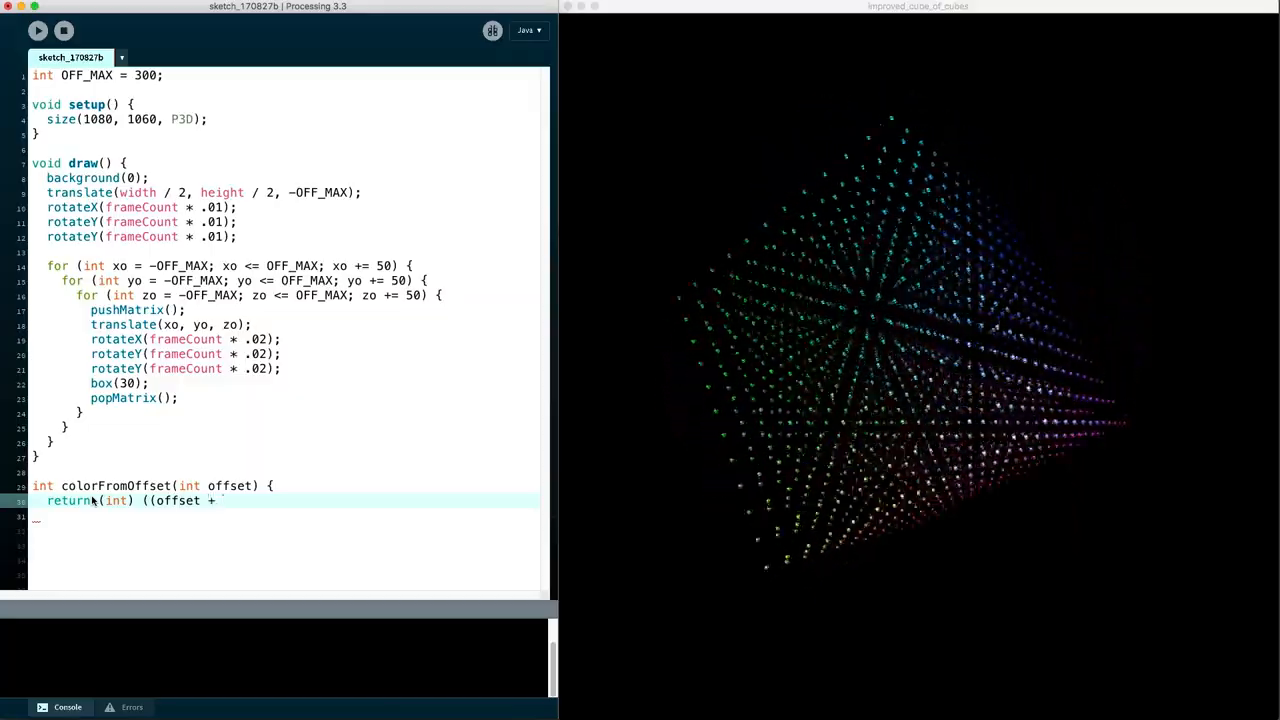
type("OFF_")
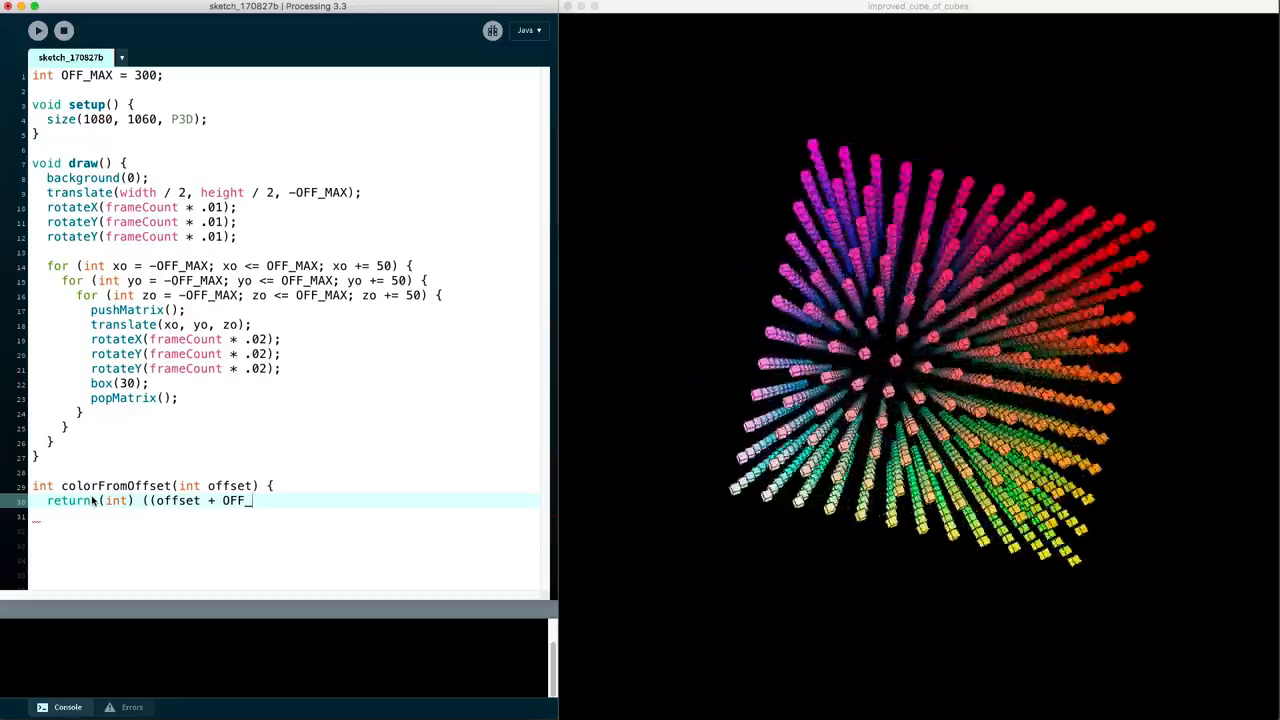
type("M")
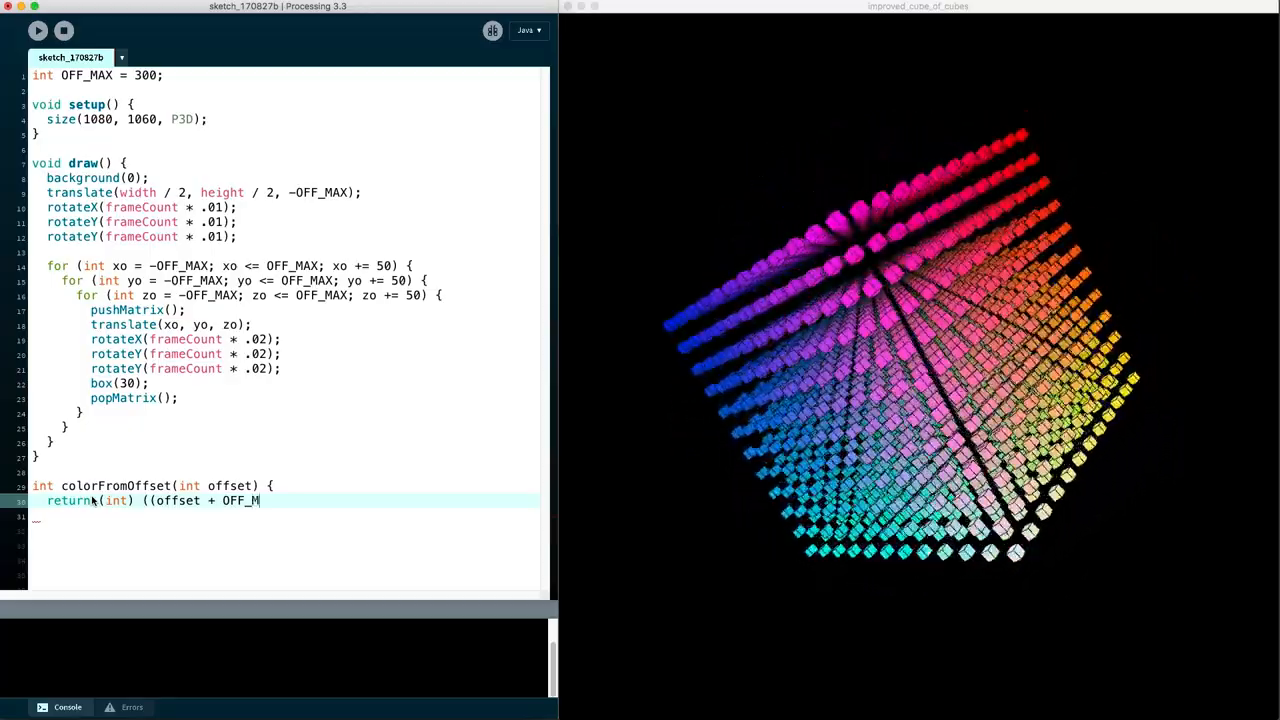
type("AX))")
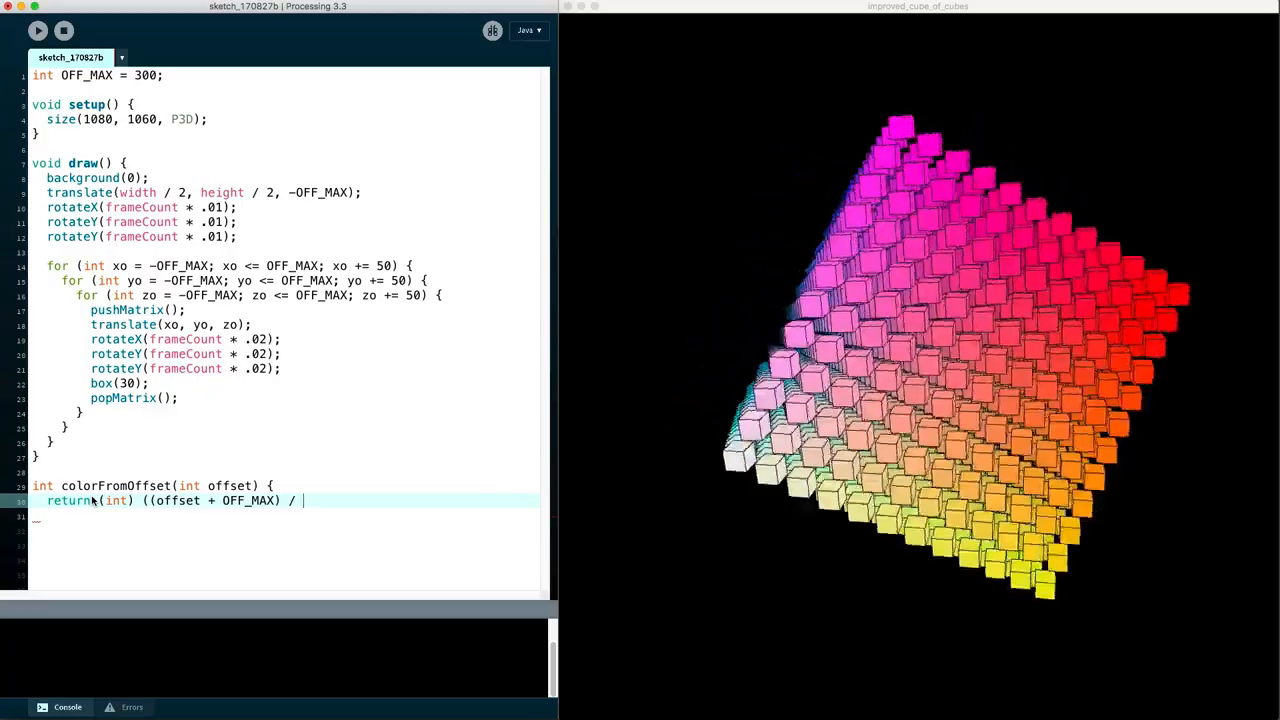
type("(2.8 * OFF_")
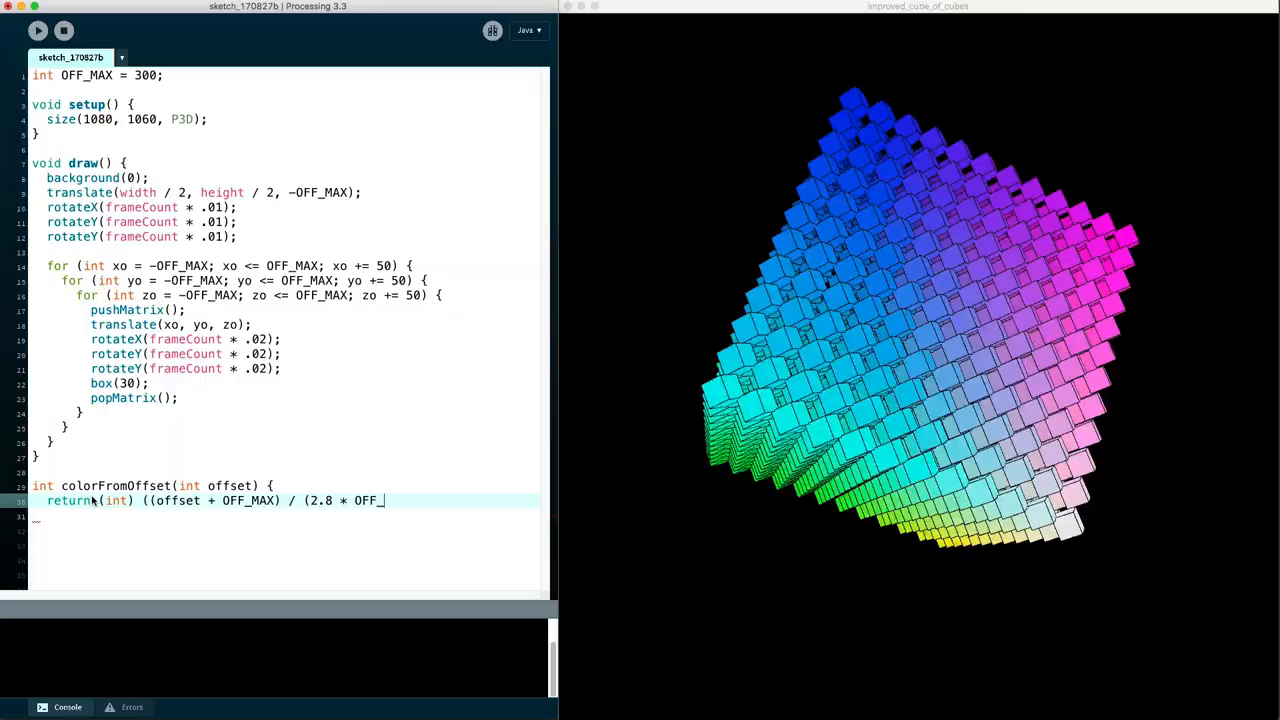
type("MAX")
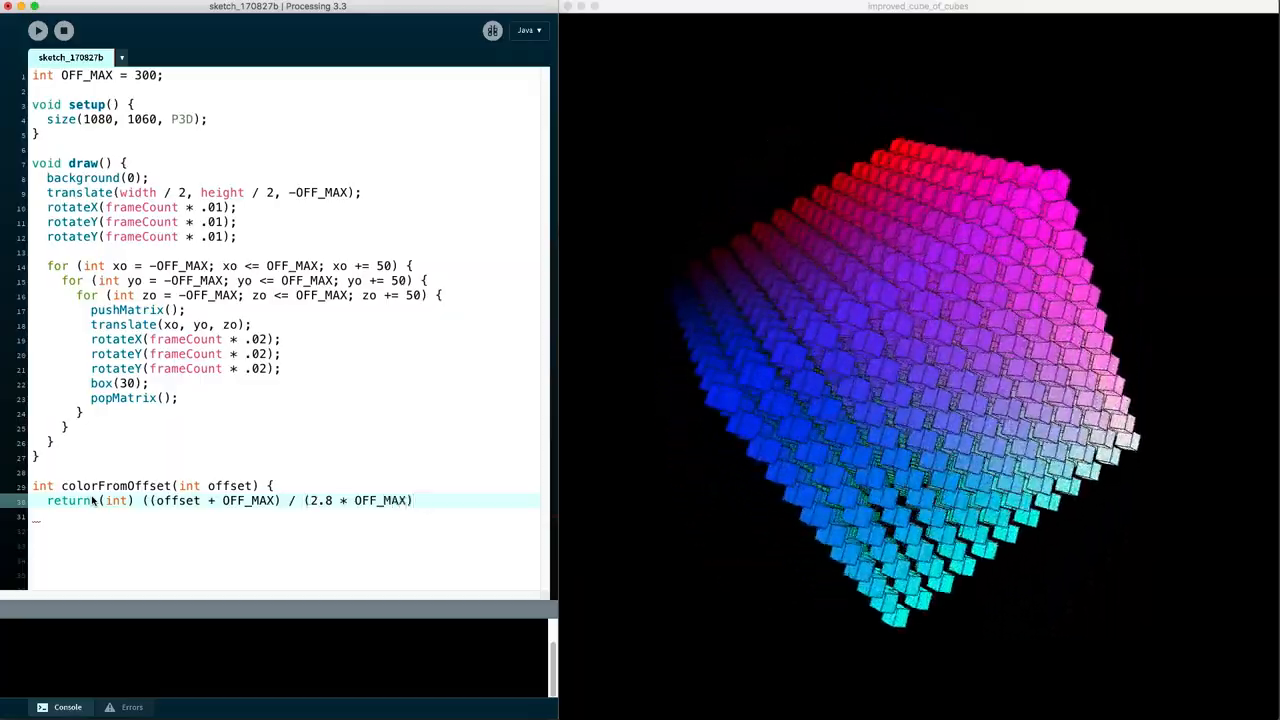
type("* 25")
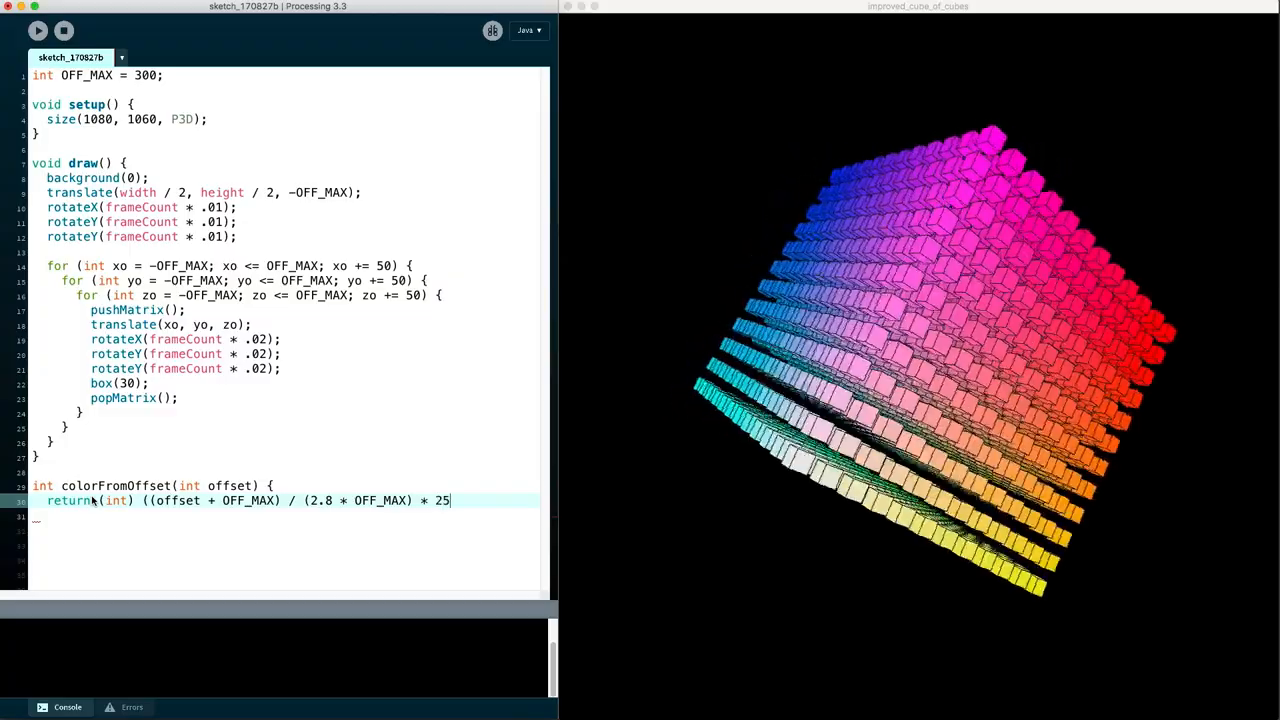
type("5);")
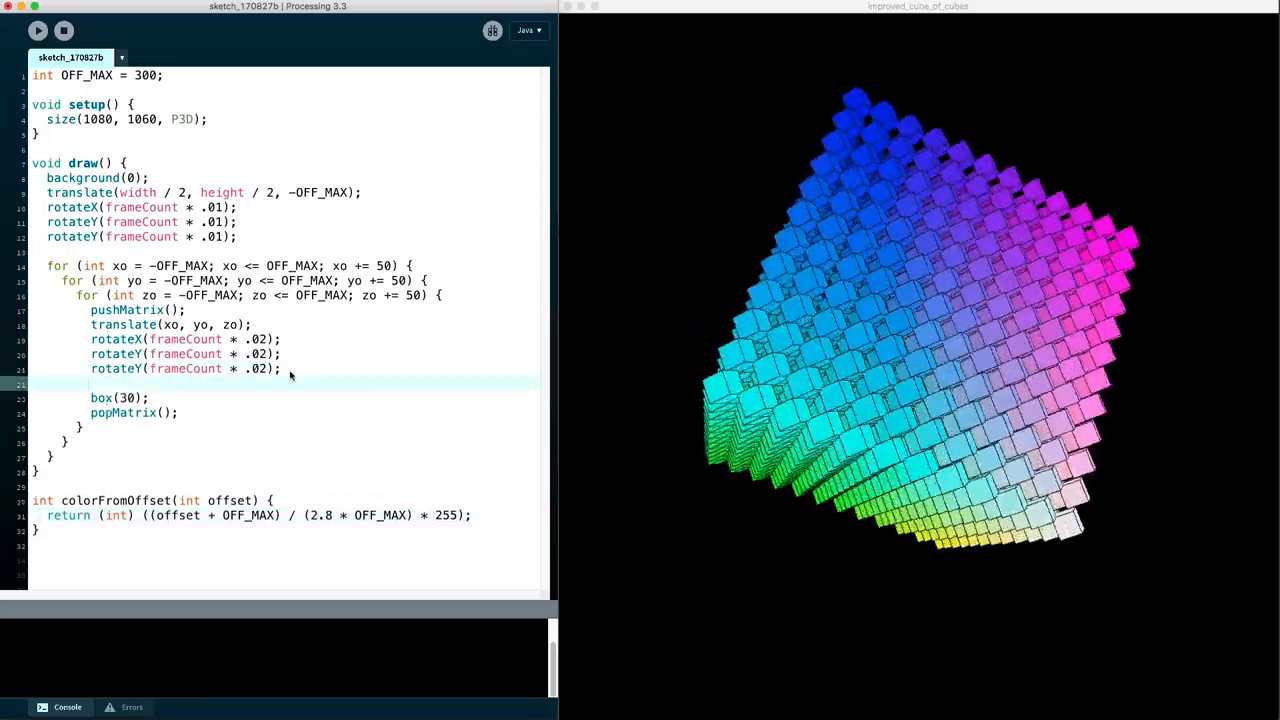
Add fill(colorFromOffset(xo, 0, 0)) in the inner loop before box(30)
type("fill(")
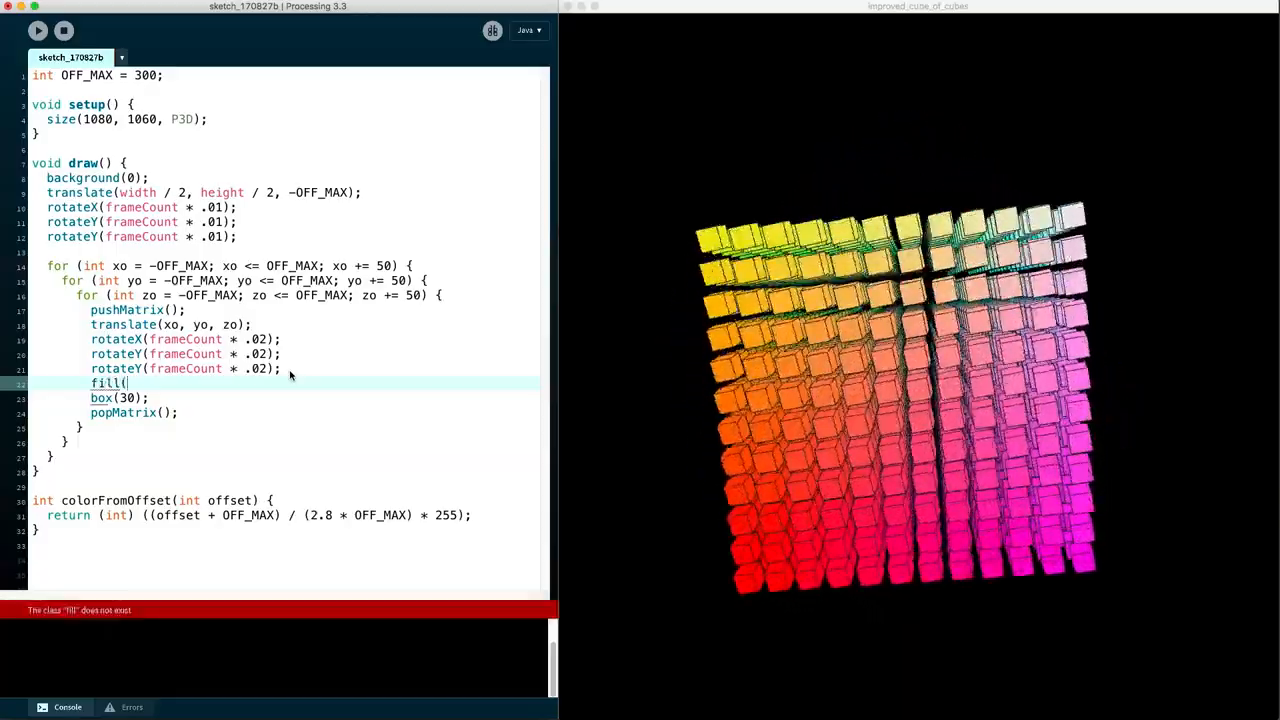
type("colorFromOffset")
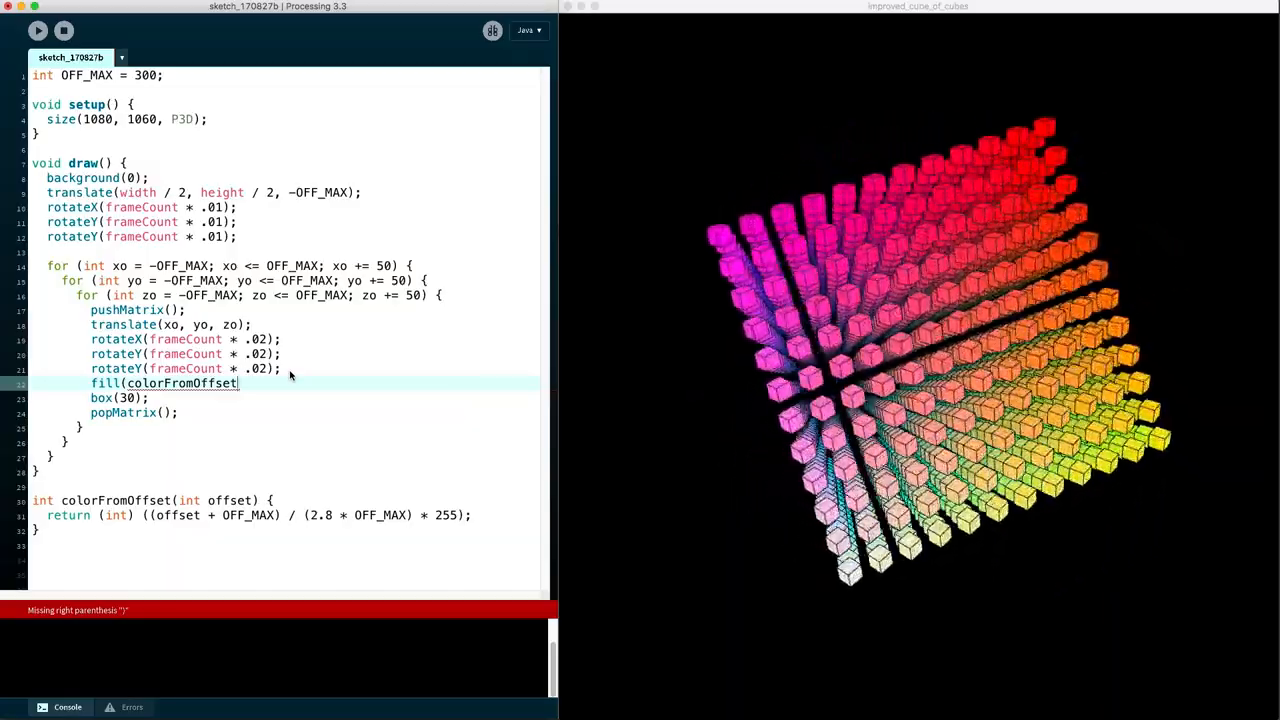
type("(xo")
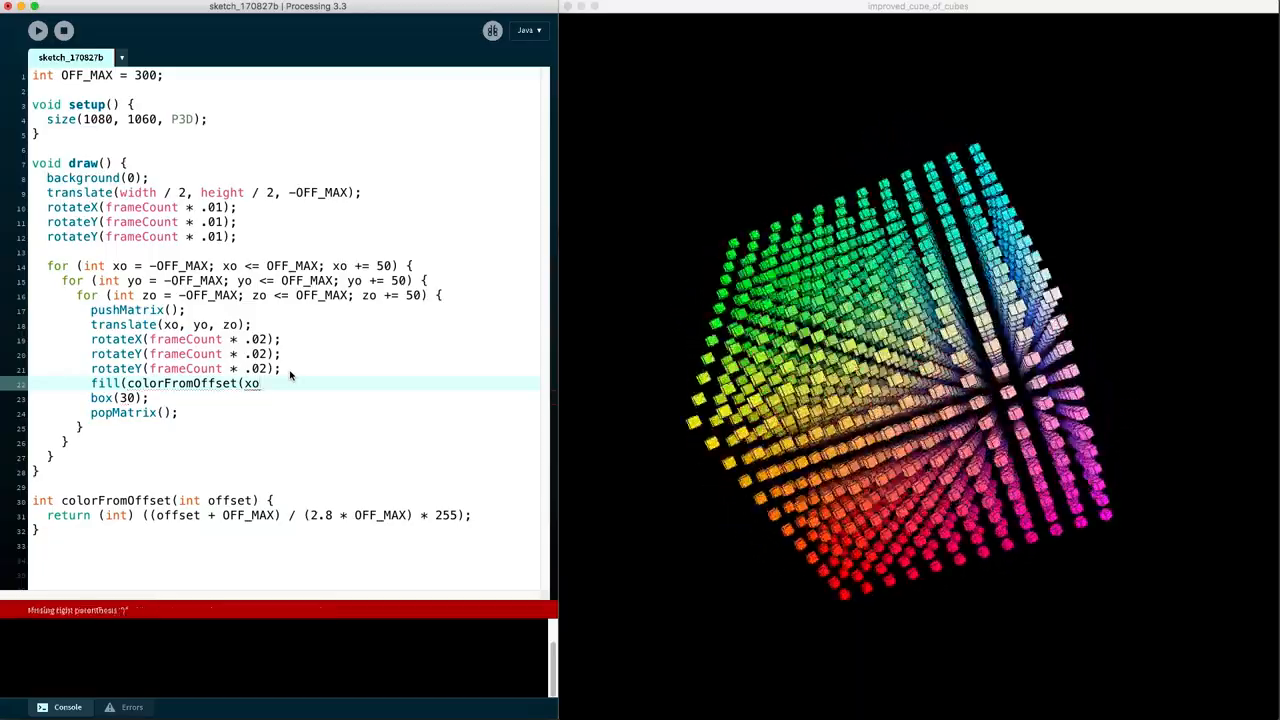
type(", 0")
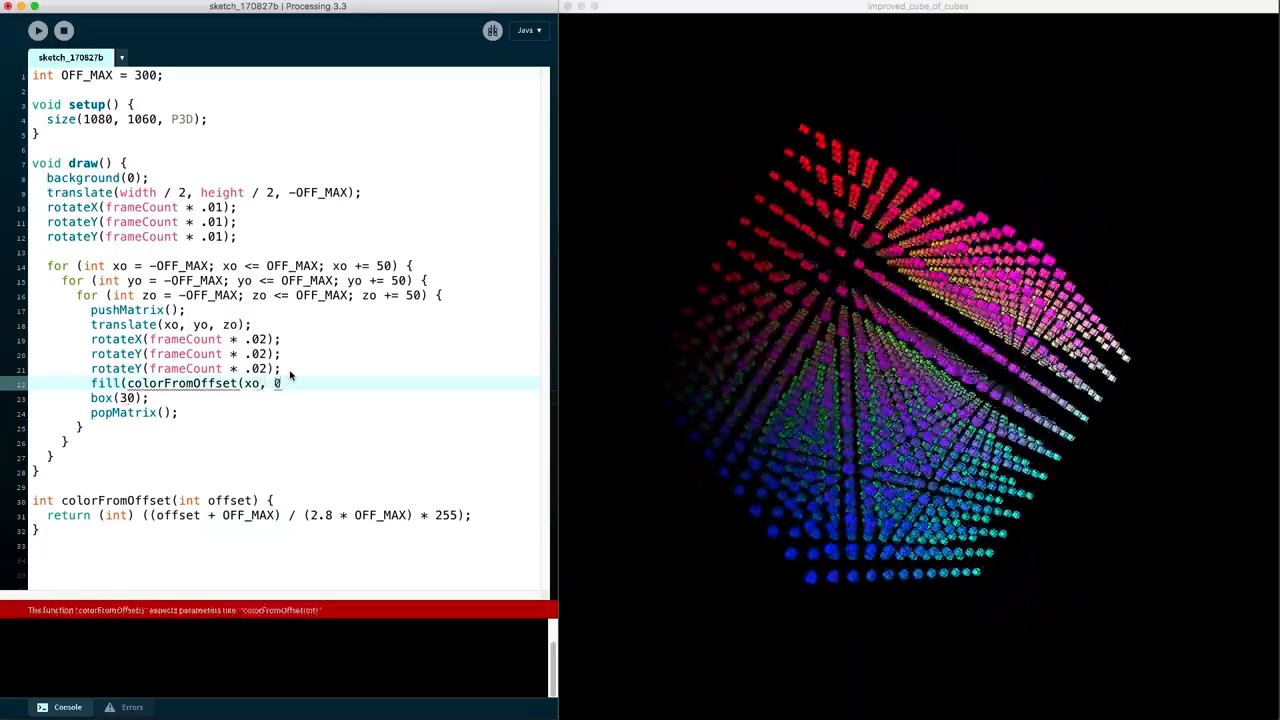
type(", 0)")
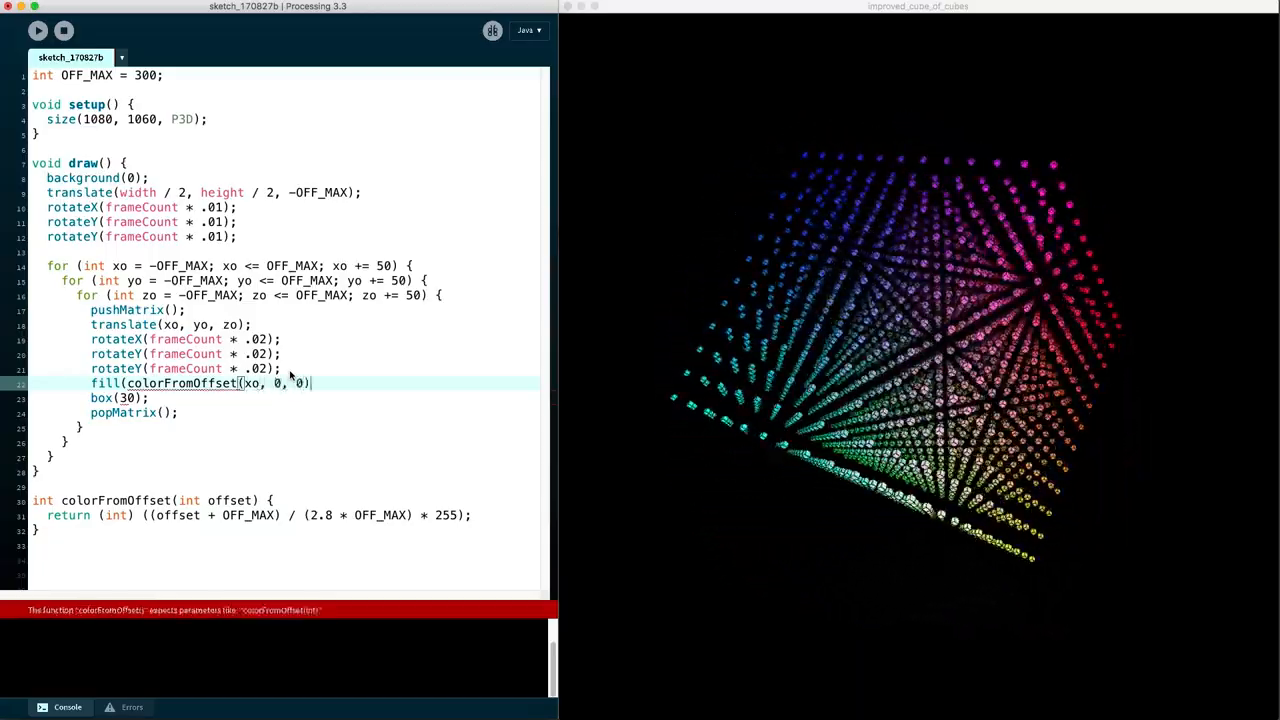